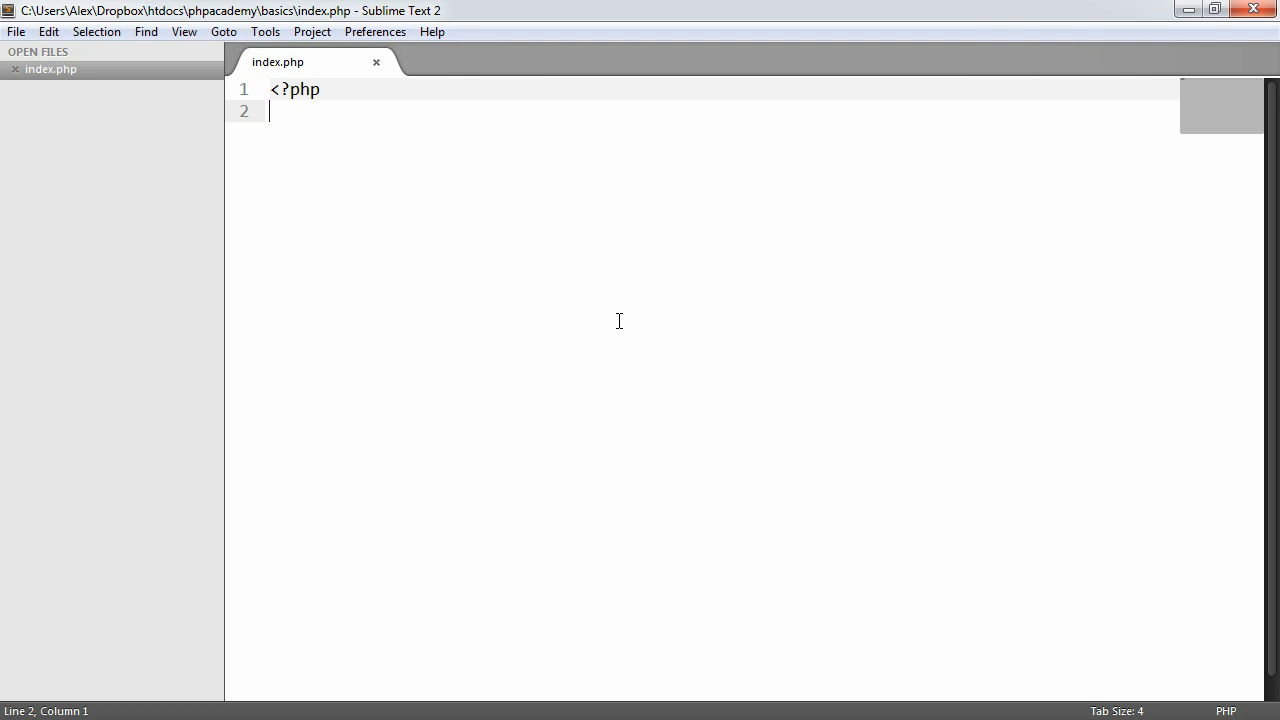
# Try invalid variable names $1name and $name% for the 'Alex' assignment in index.php.
pyautogui.press('ctrl+s')
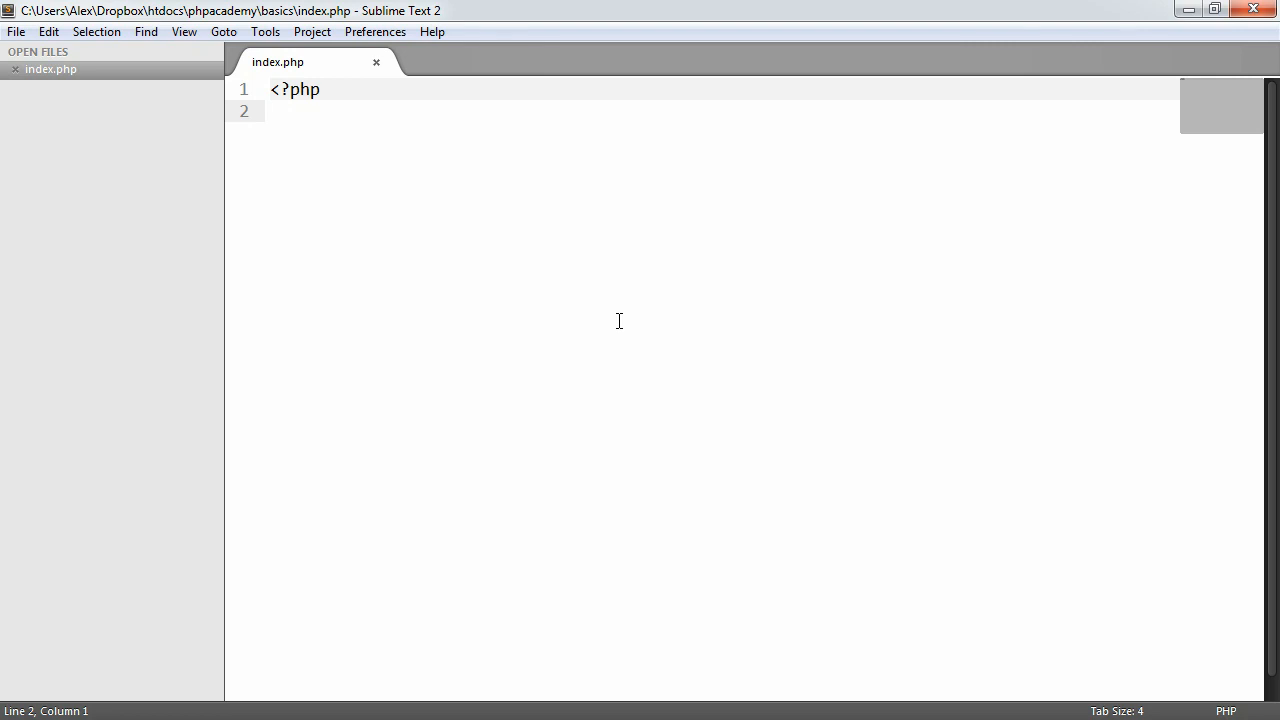
pyautogui.write("$name = '';")
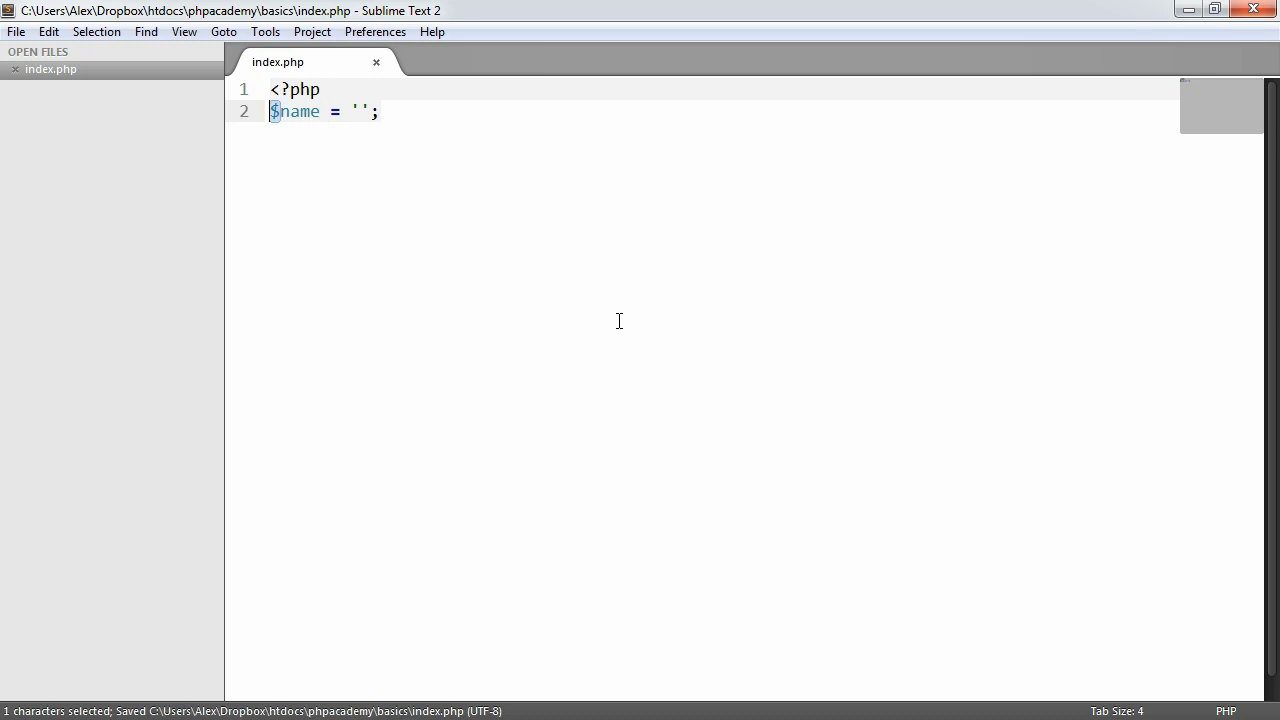
pyautogui.doubleClick(296, 112)
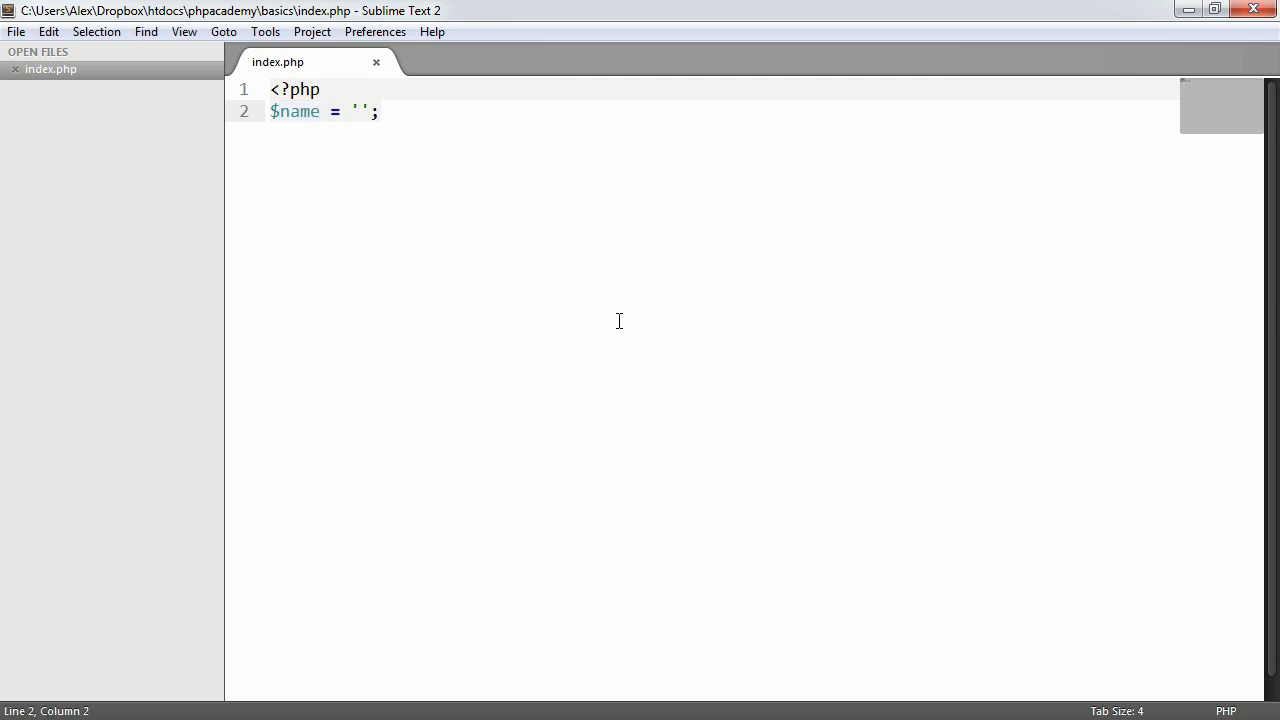
pyautogui.write('1')
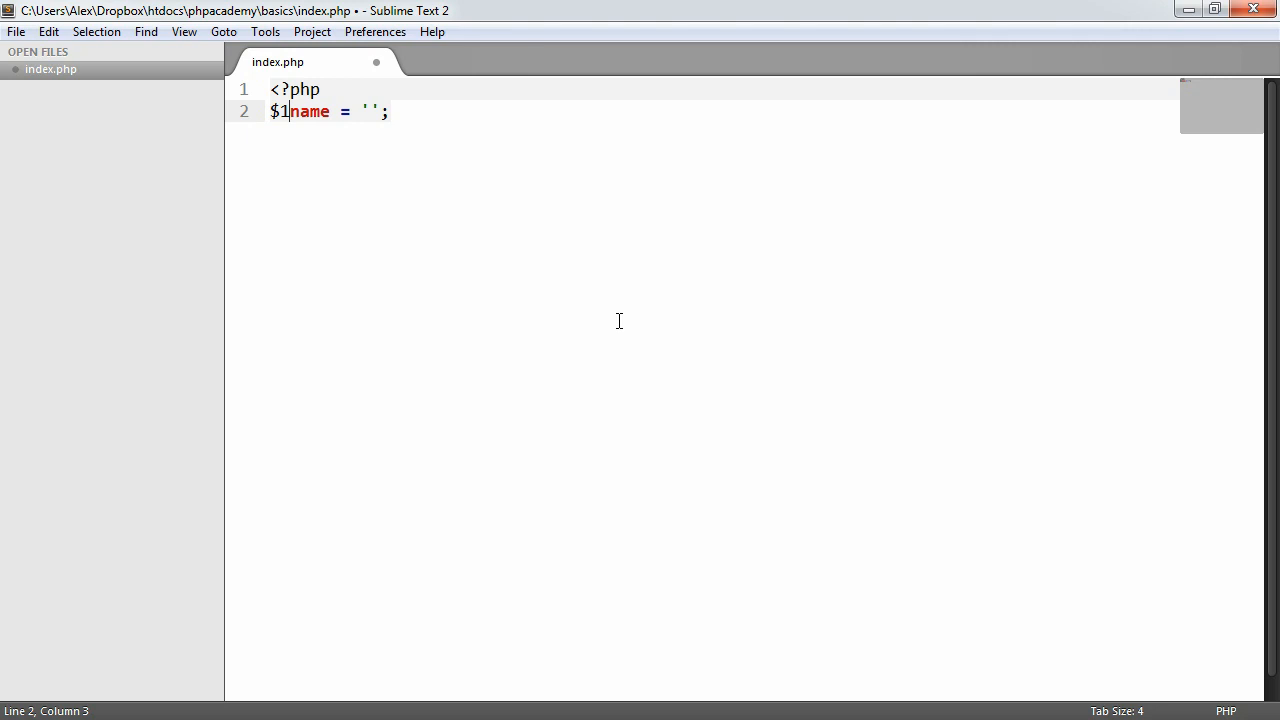
pyautogui.press('Backspace')
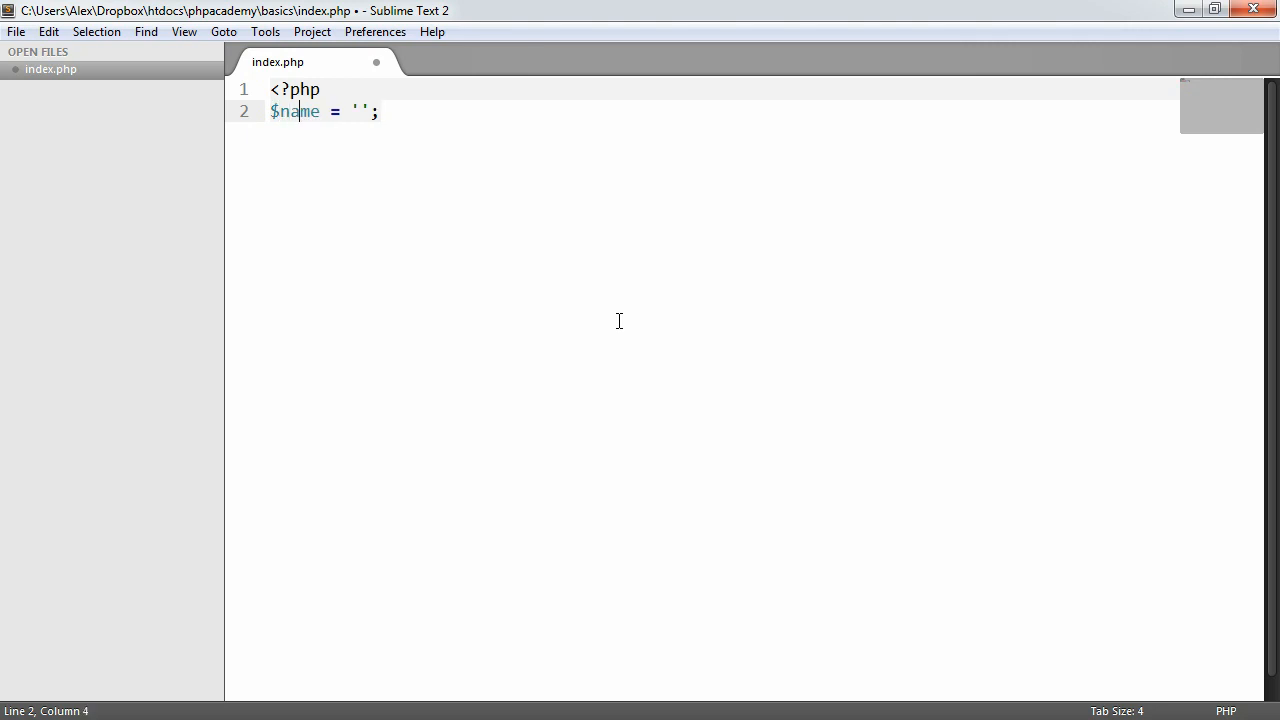
pyautogui.write('%')
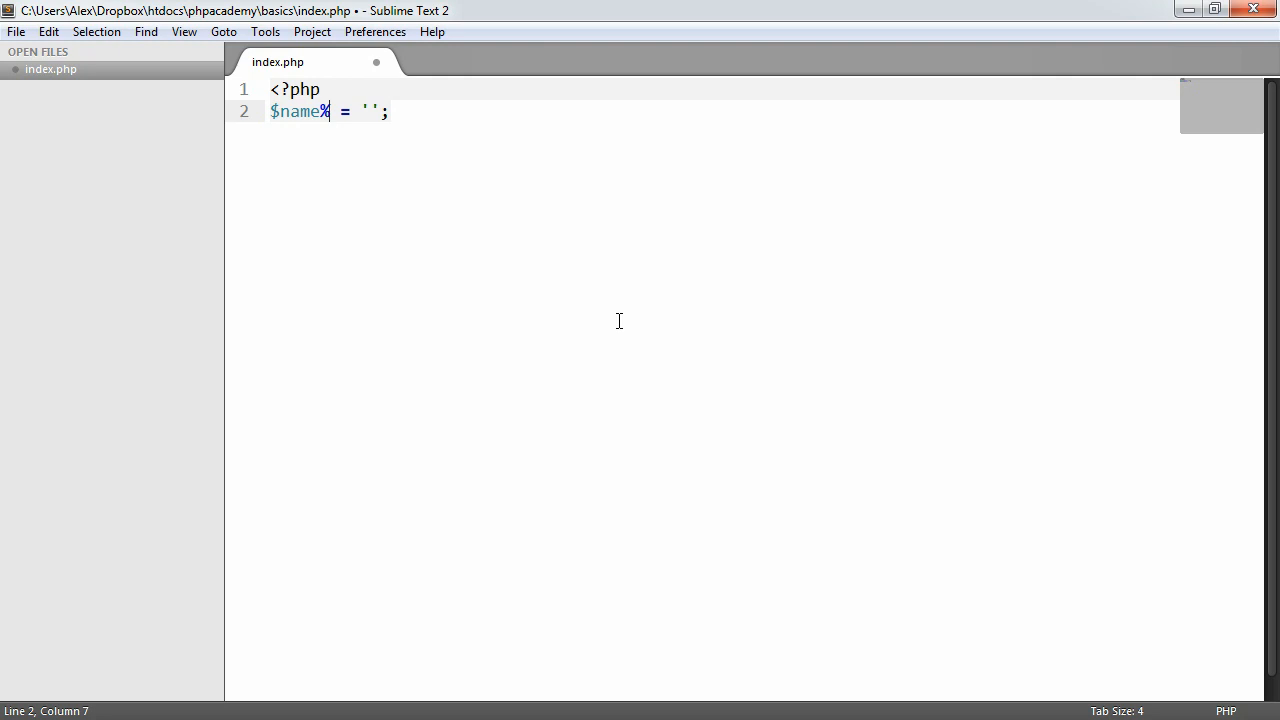
pyautogui.press('ctrl+s')
pyautogui.write('Alex')
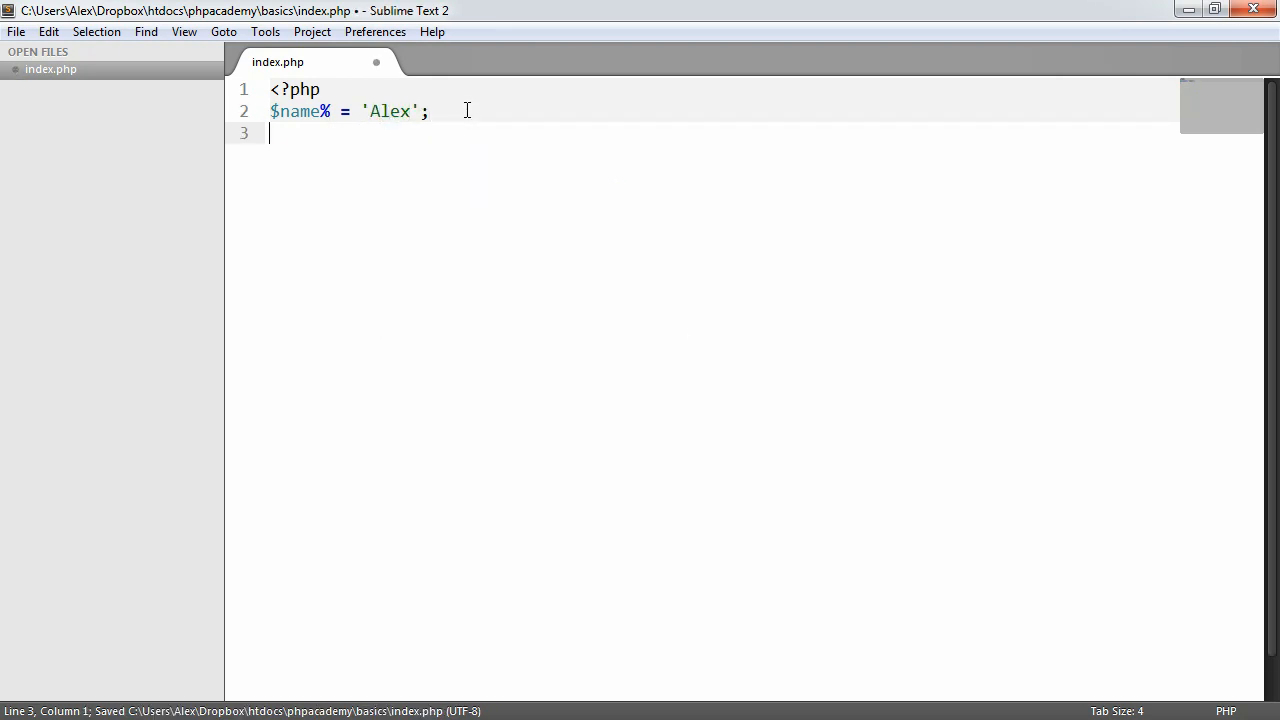
# Echo the variable, then rework it into $firstName and $first_name and save.
pyautogui.write('echo $name')
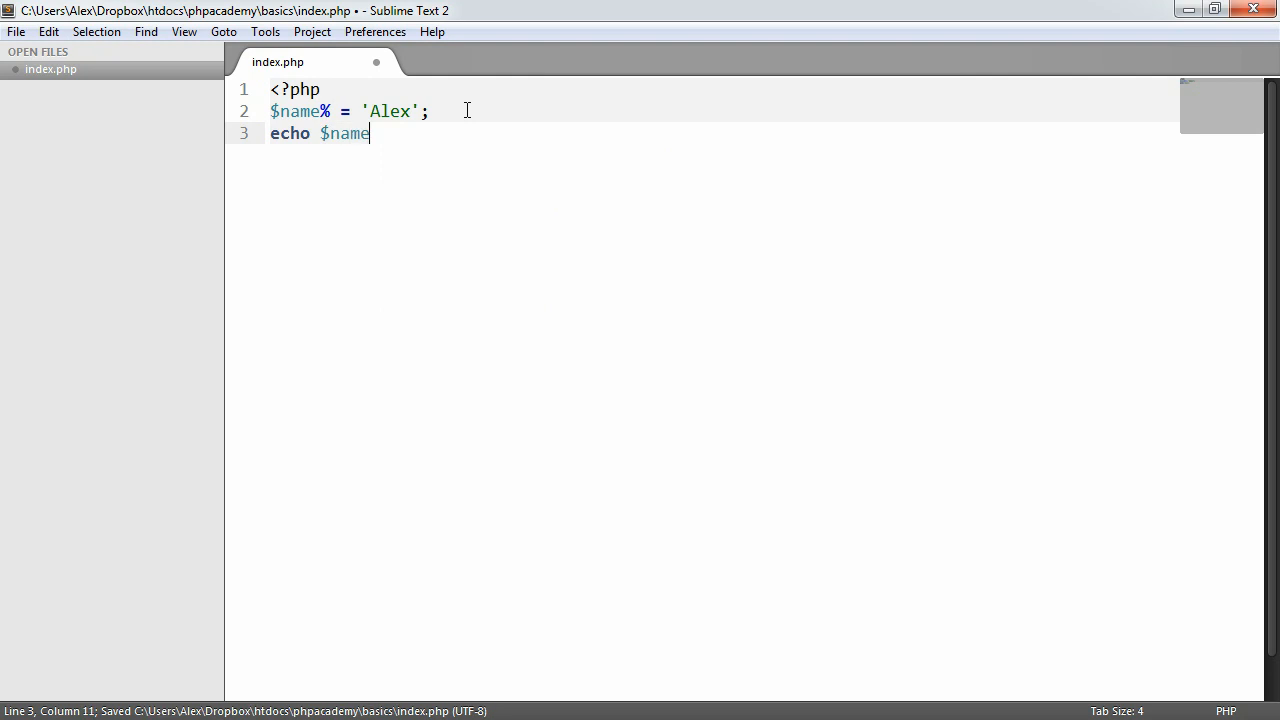
pyautogui.write('%;')
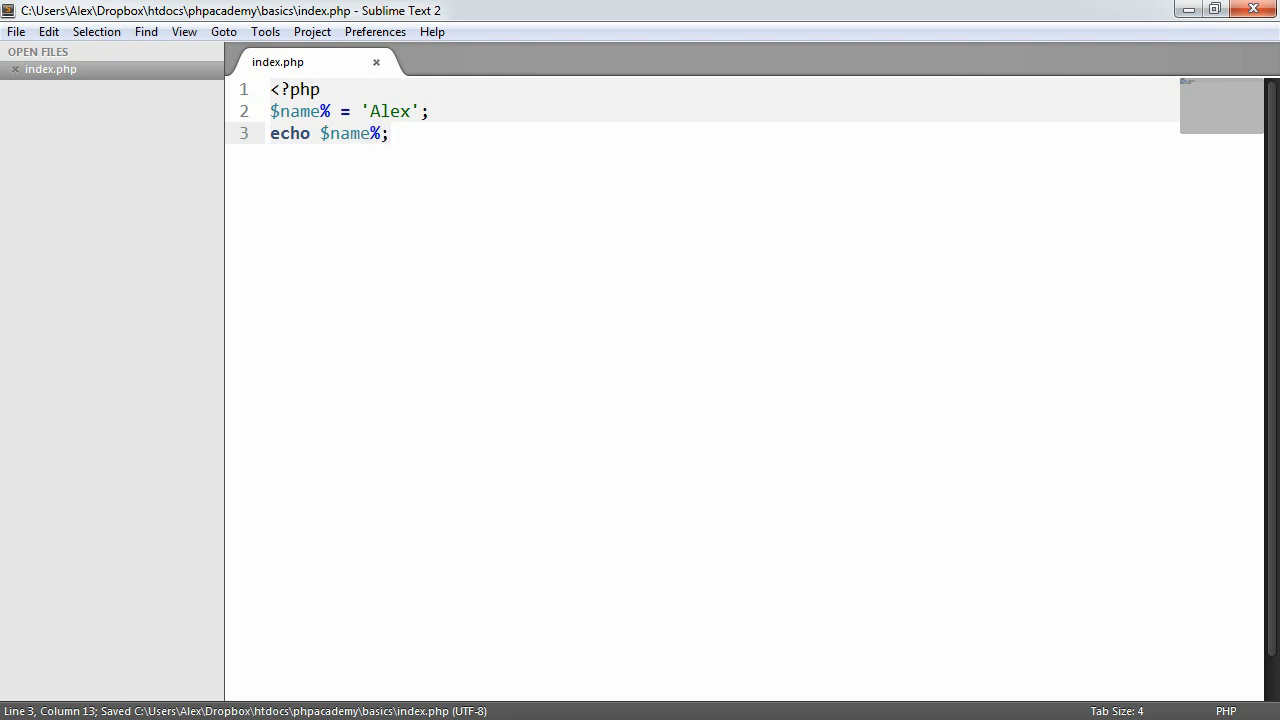
pyautogui.click(76, 42)
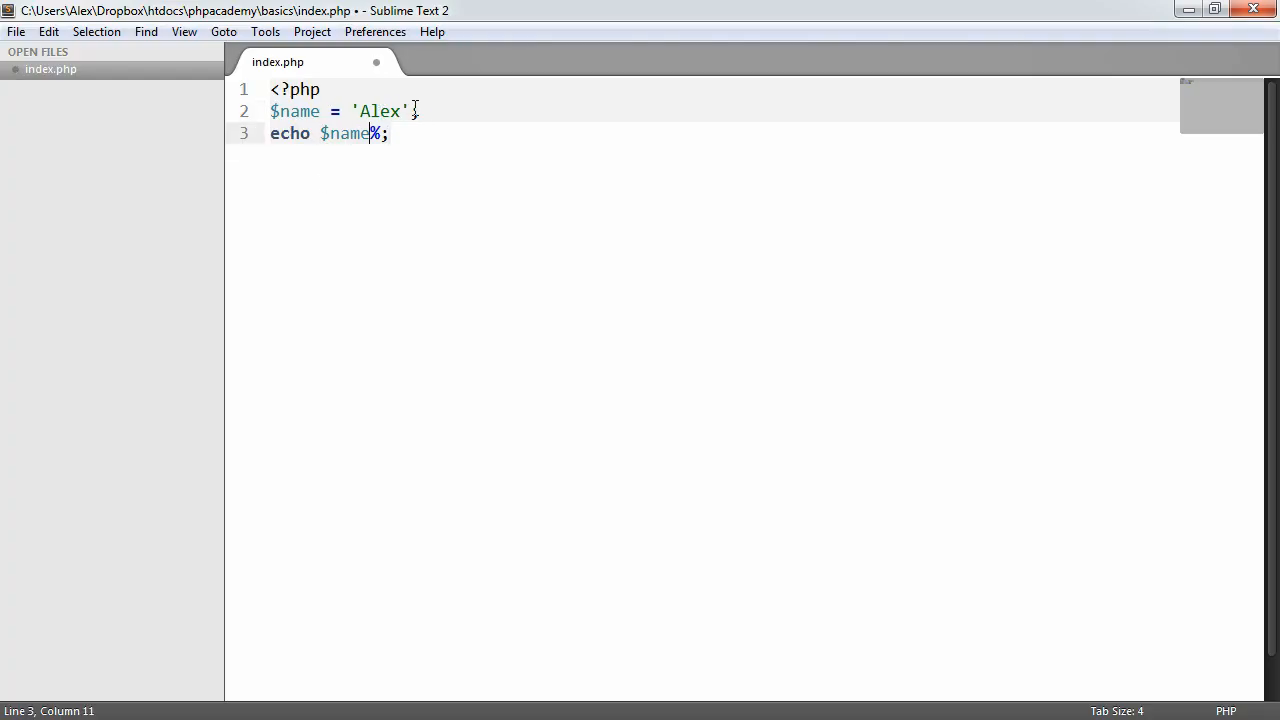
pyautogui.press('ctrl+s')
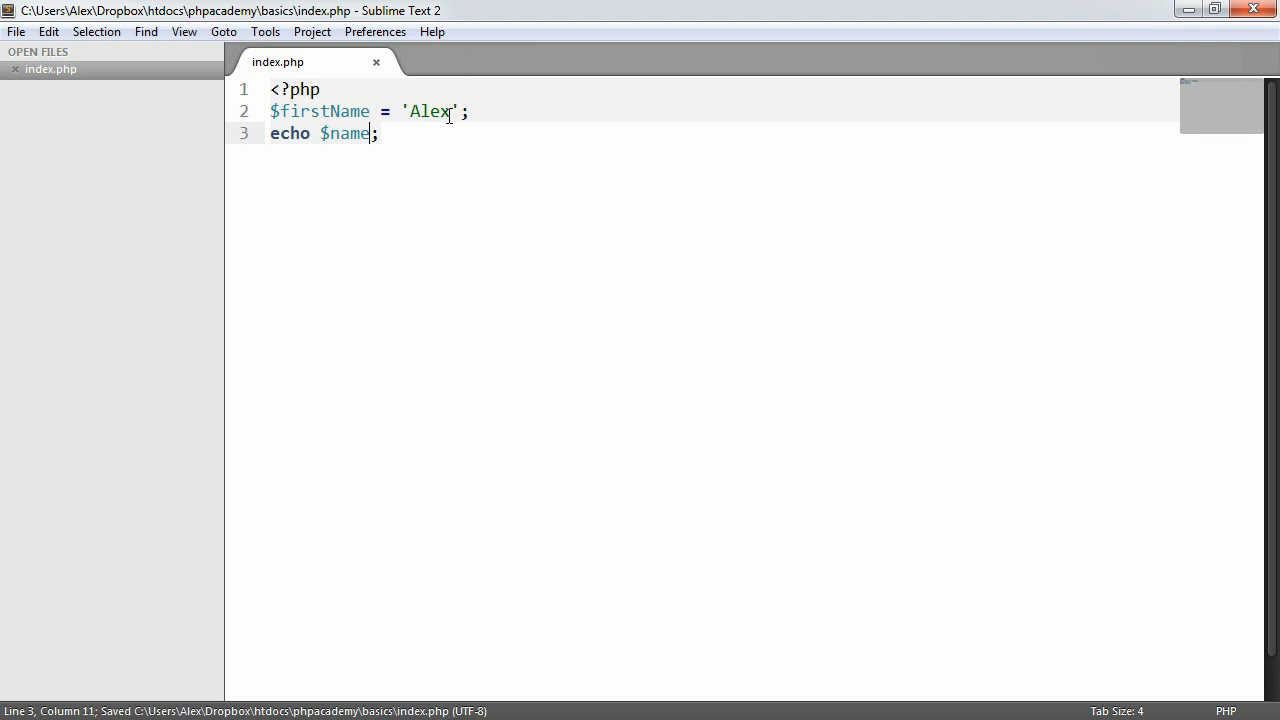
pyautogui.write('first_N')
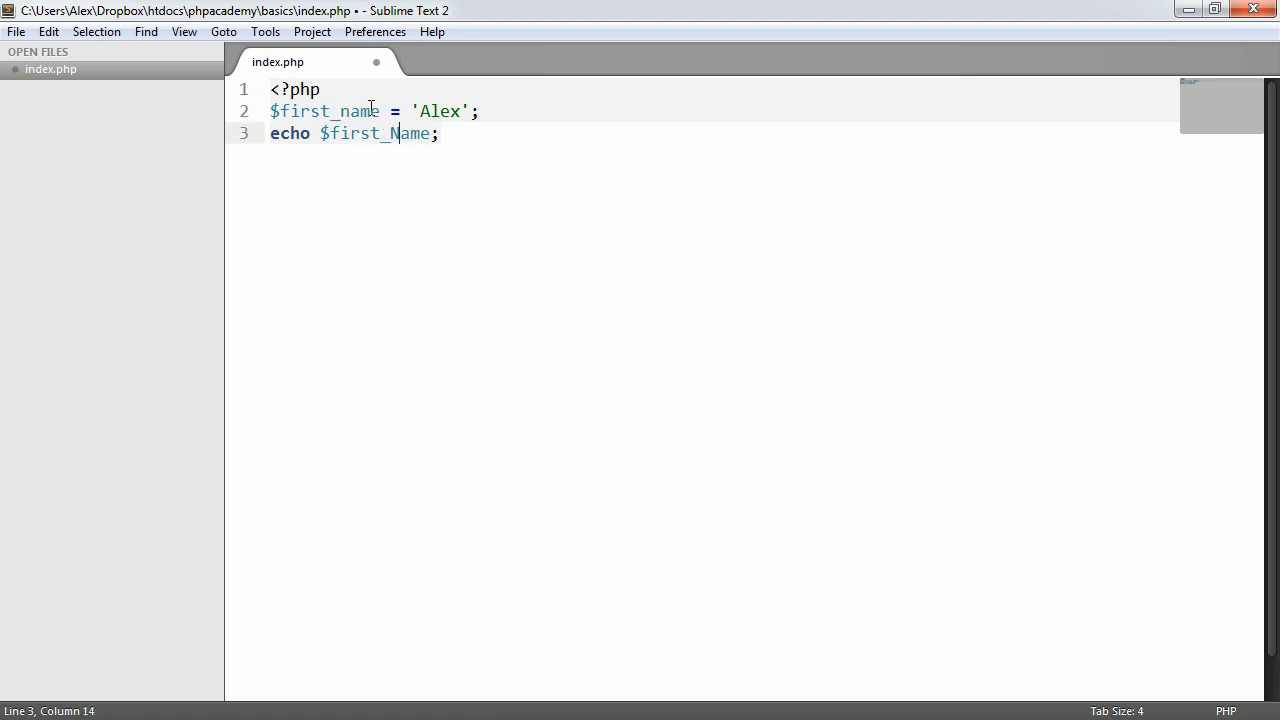
pyautogui.press('ctrl+s')
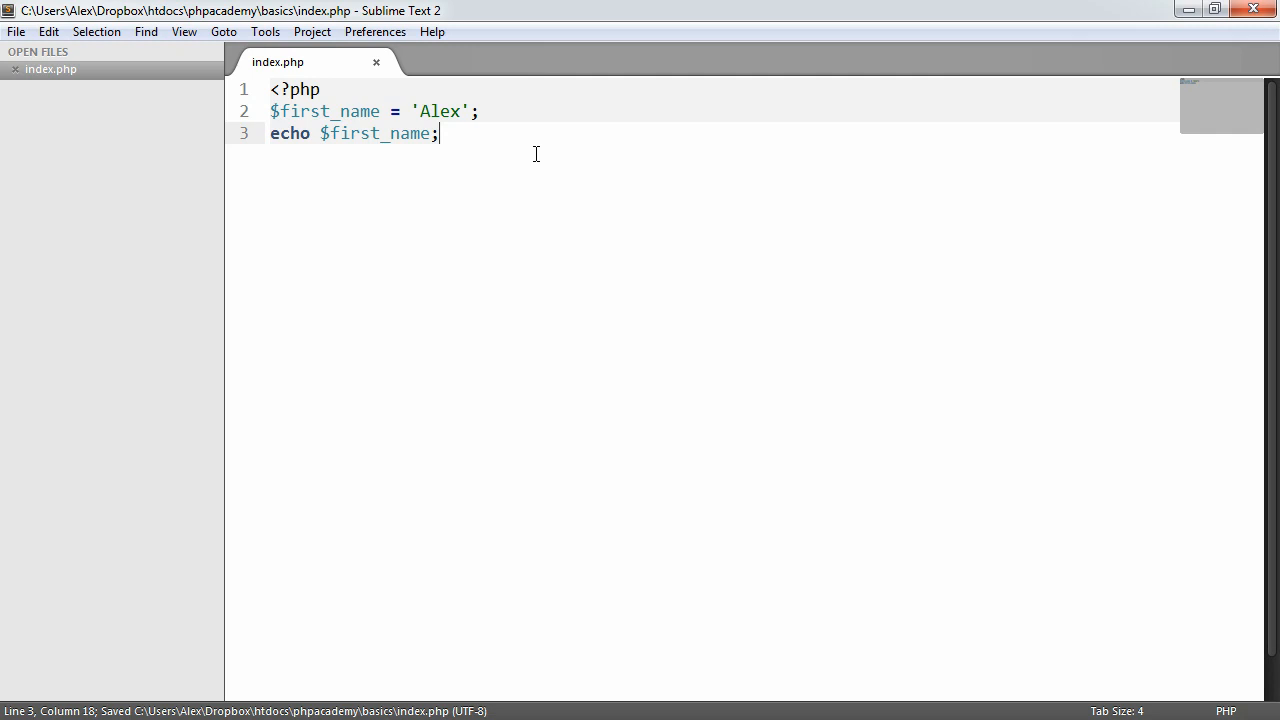
pyautogui.moveTo(490, 112)
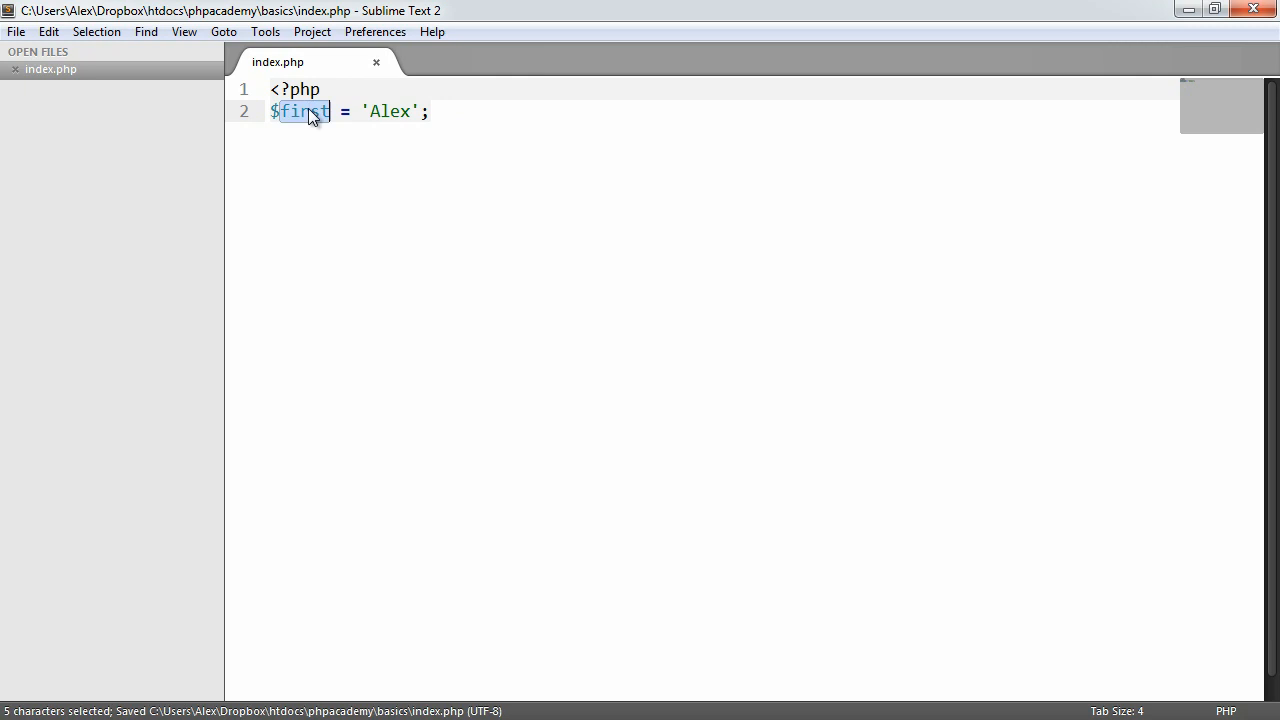
# Rename the variable back to $name and add echo $name; below it.
pyautogui.write('name')
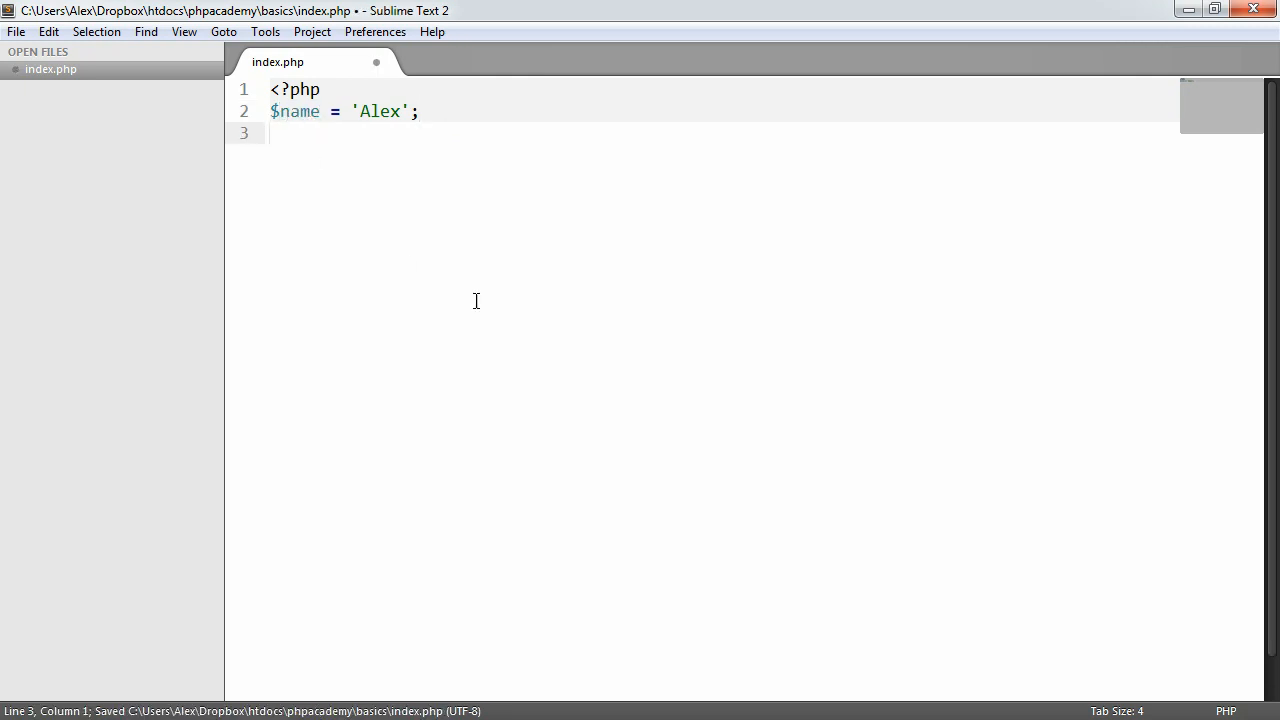
pyautogui.write('e')
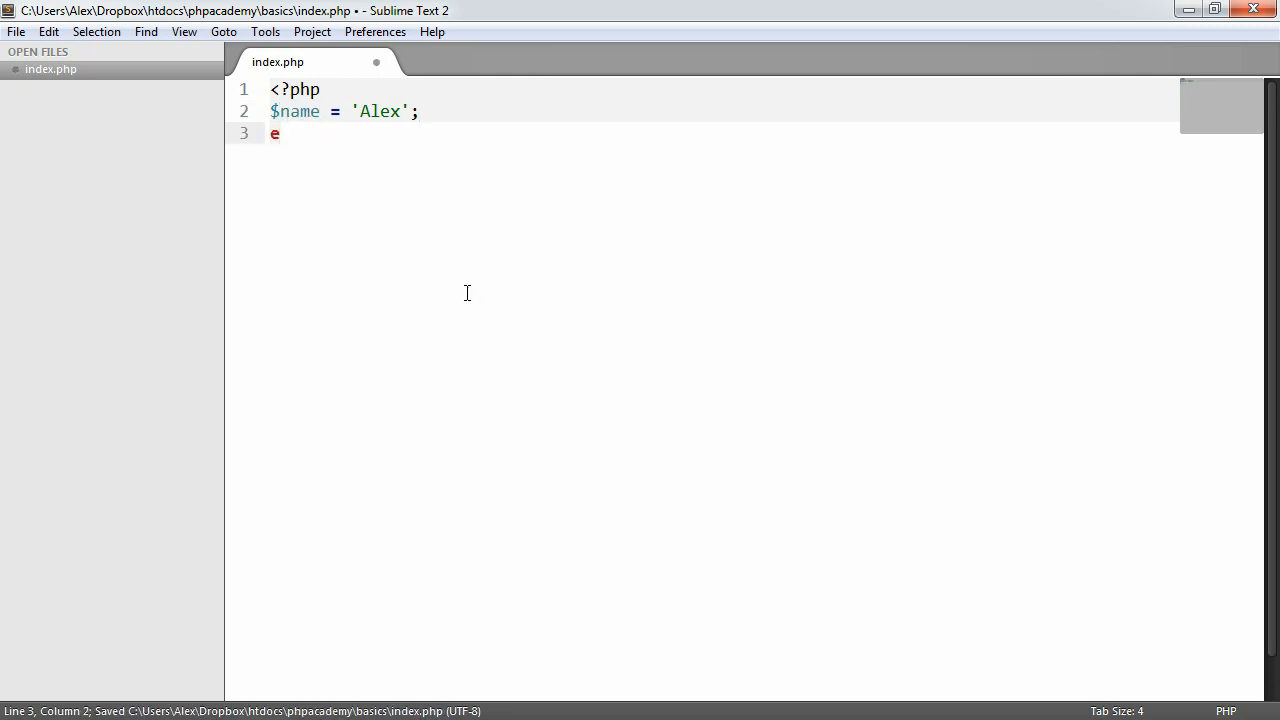
pyautogui.write('cho')
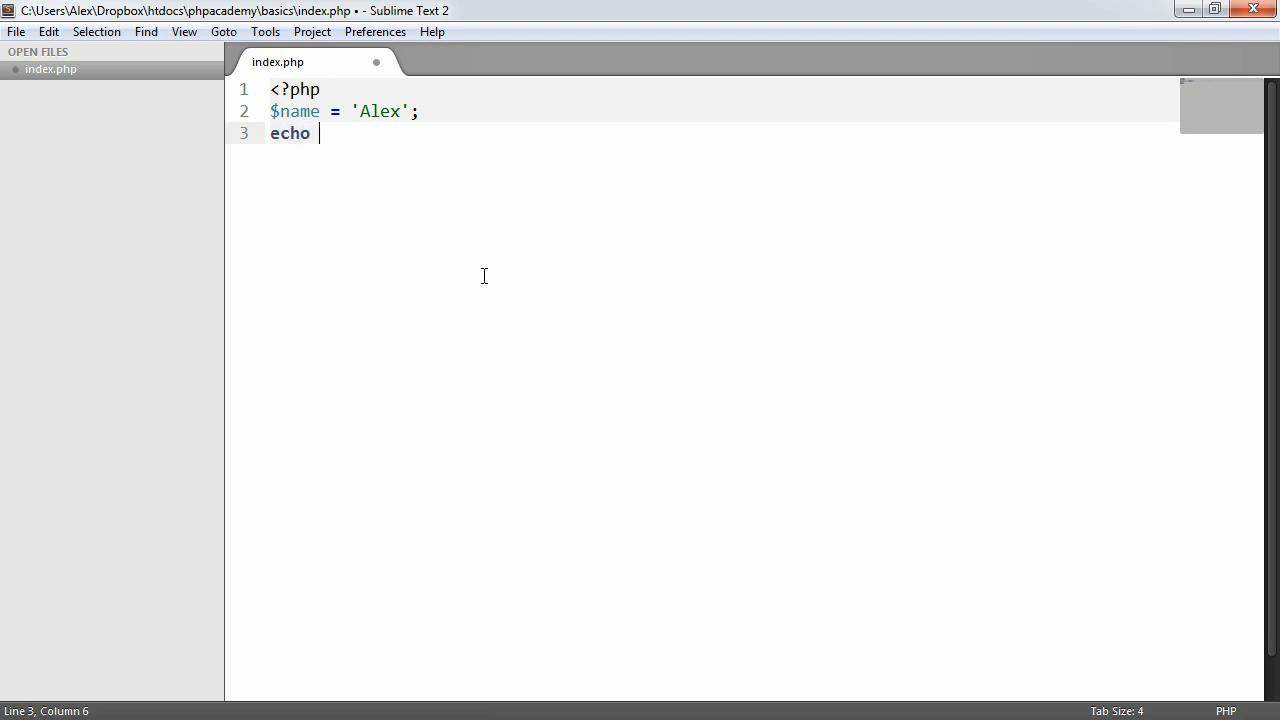
pyautogui.write('$name;')
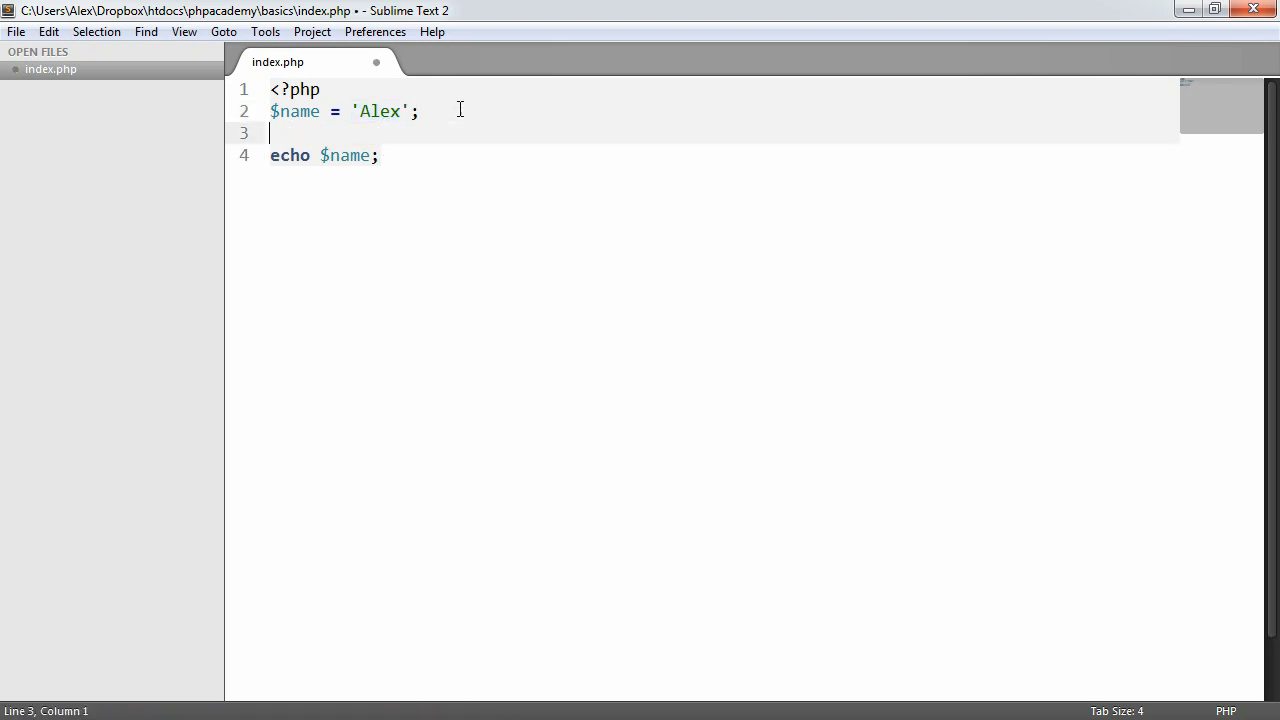
# Add $age = 24.5; after $name with a blank line before the echo.
pyautogui.write('$age = 21')
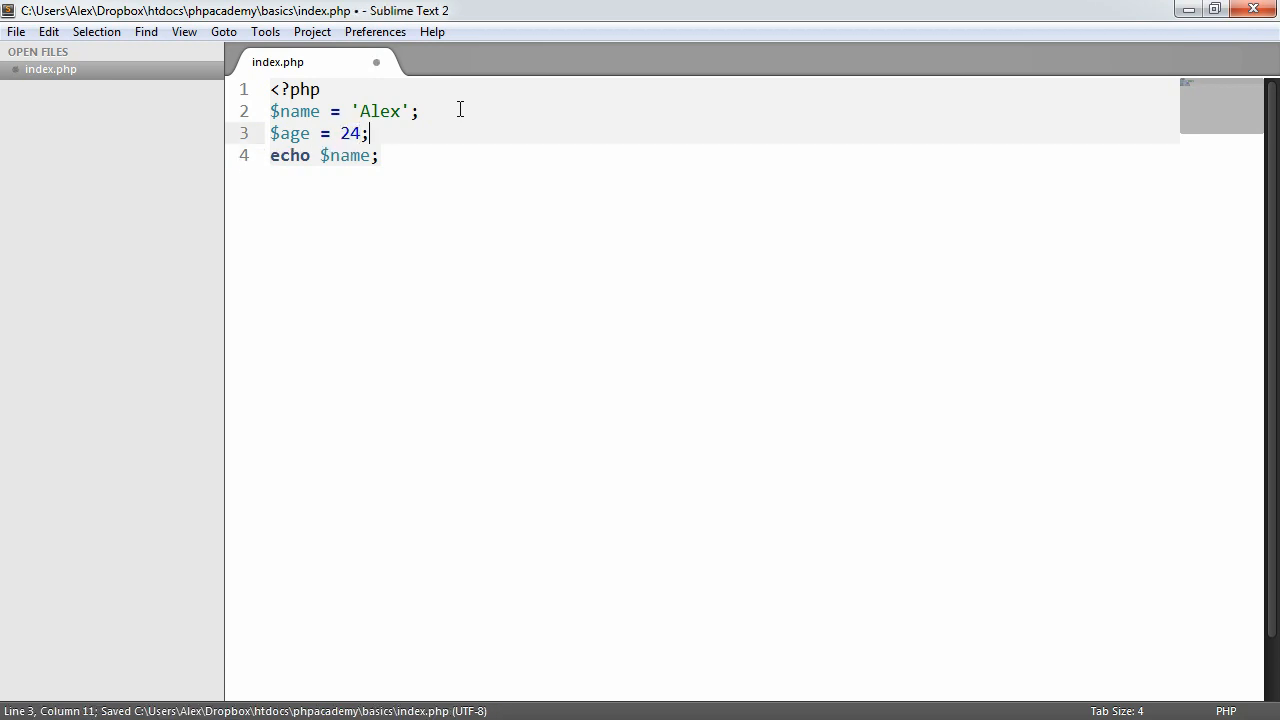
pyautogui.write('.5')
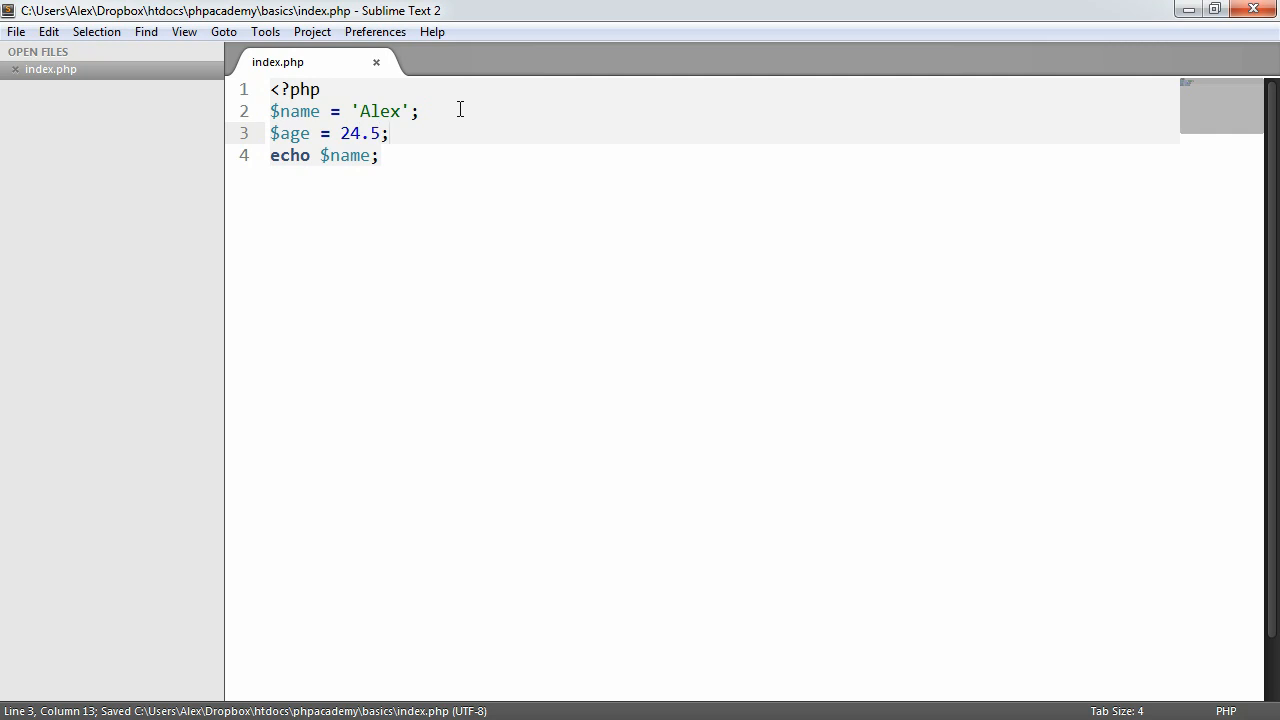
pyautogui.click(388, 132)
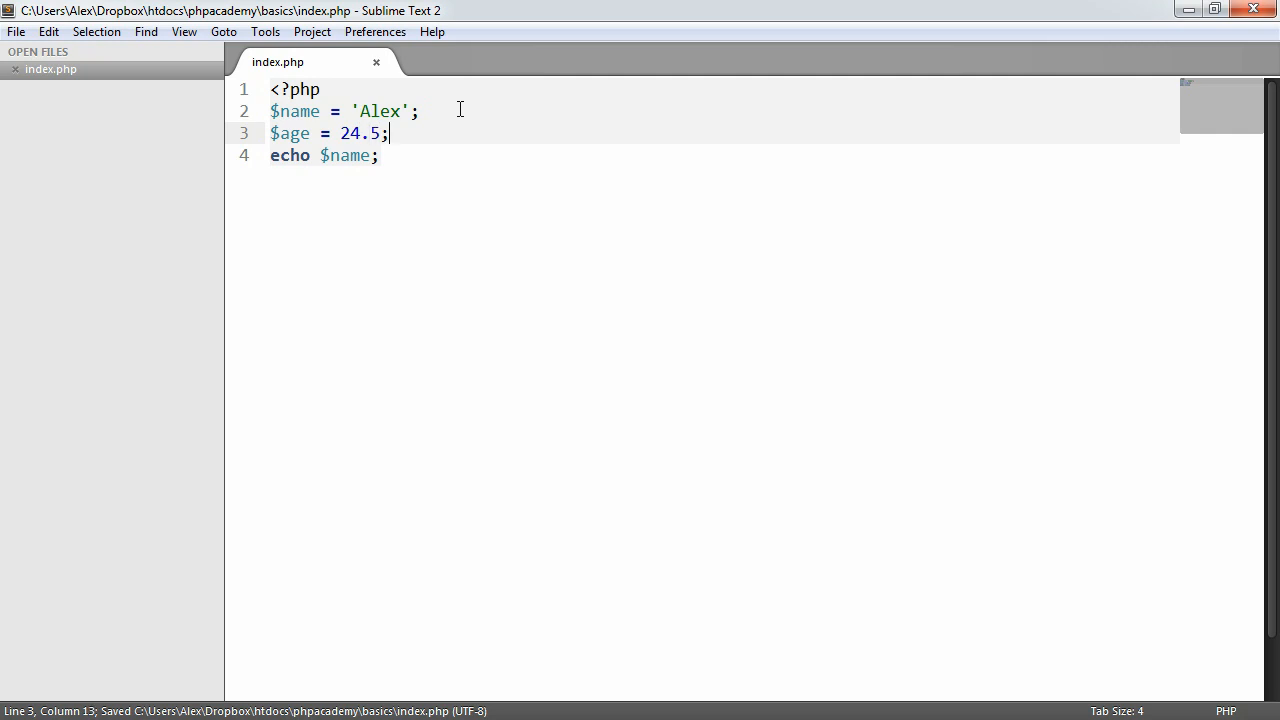
pyautogui.press('Return')
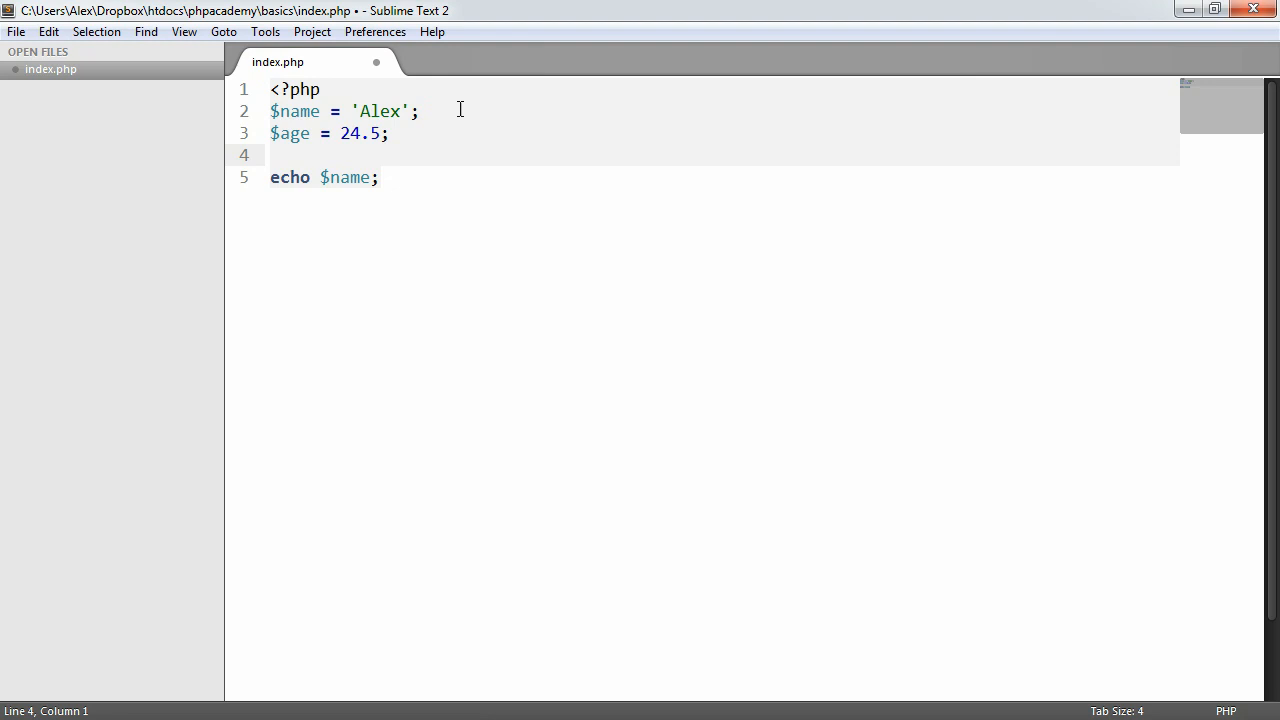
# Declare $working = true; on line 4 and review the new line and the echo line.
pyautogui.write('$')
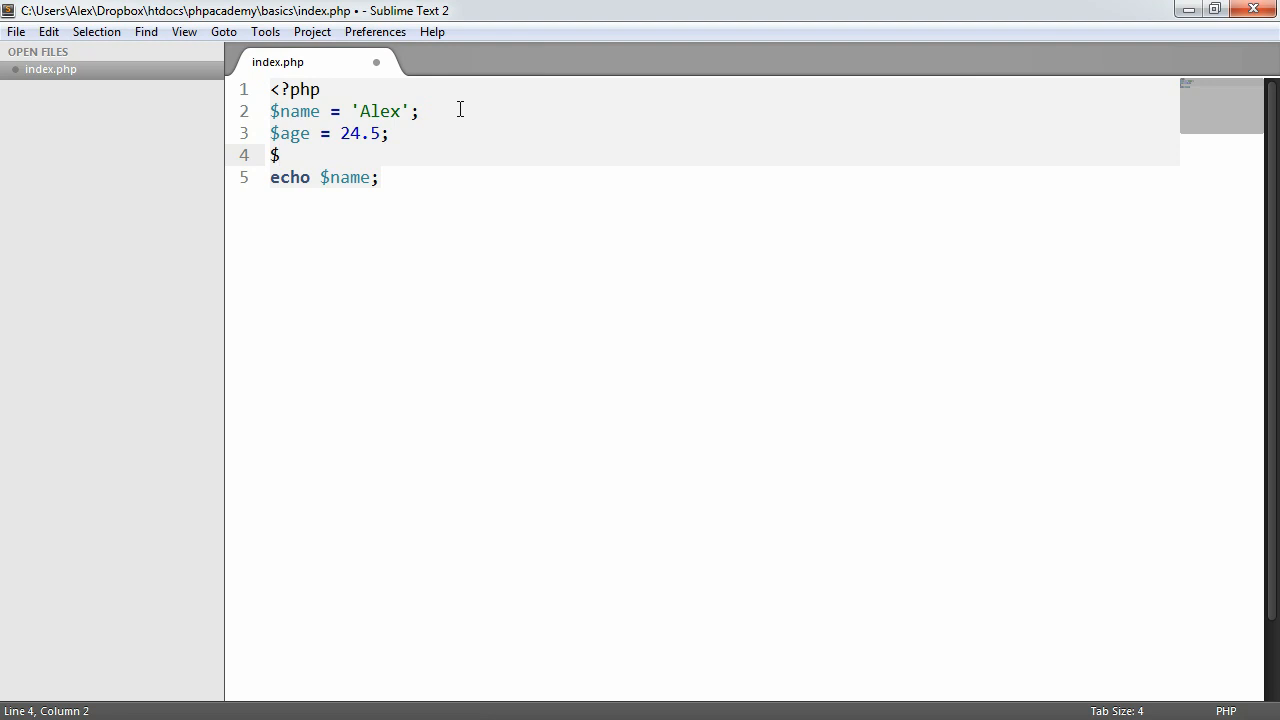
pyautogui.write('working = true;')
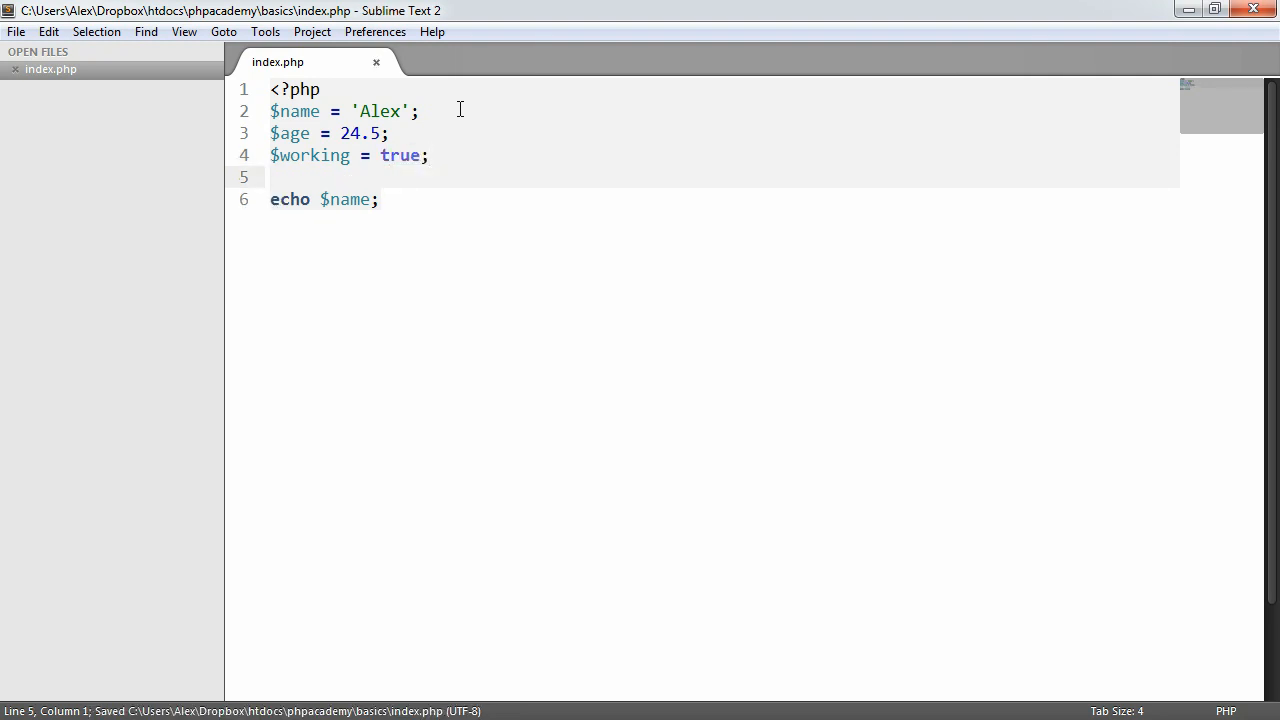
pyautogui.doubleClick(400, 156)
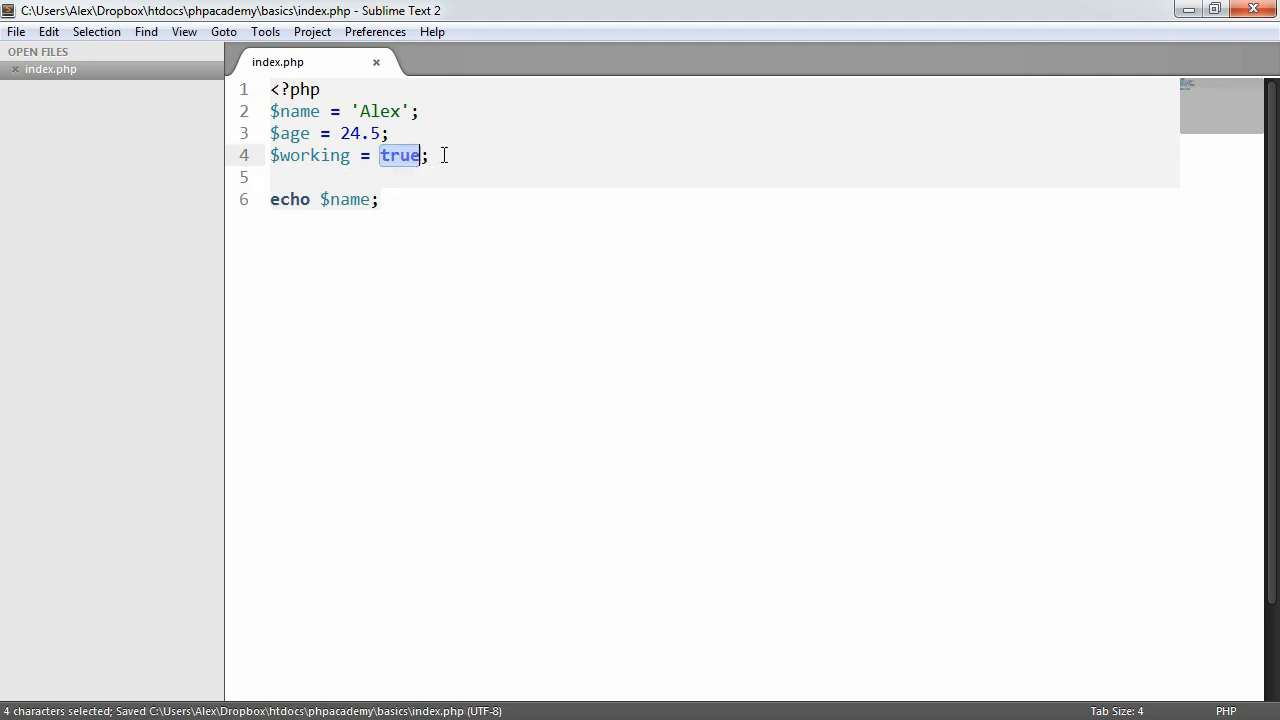
pyautogui.click(272, 176)
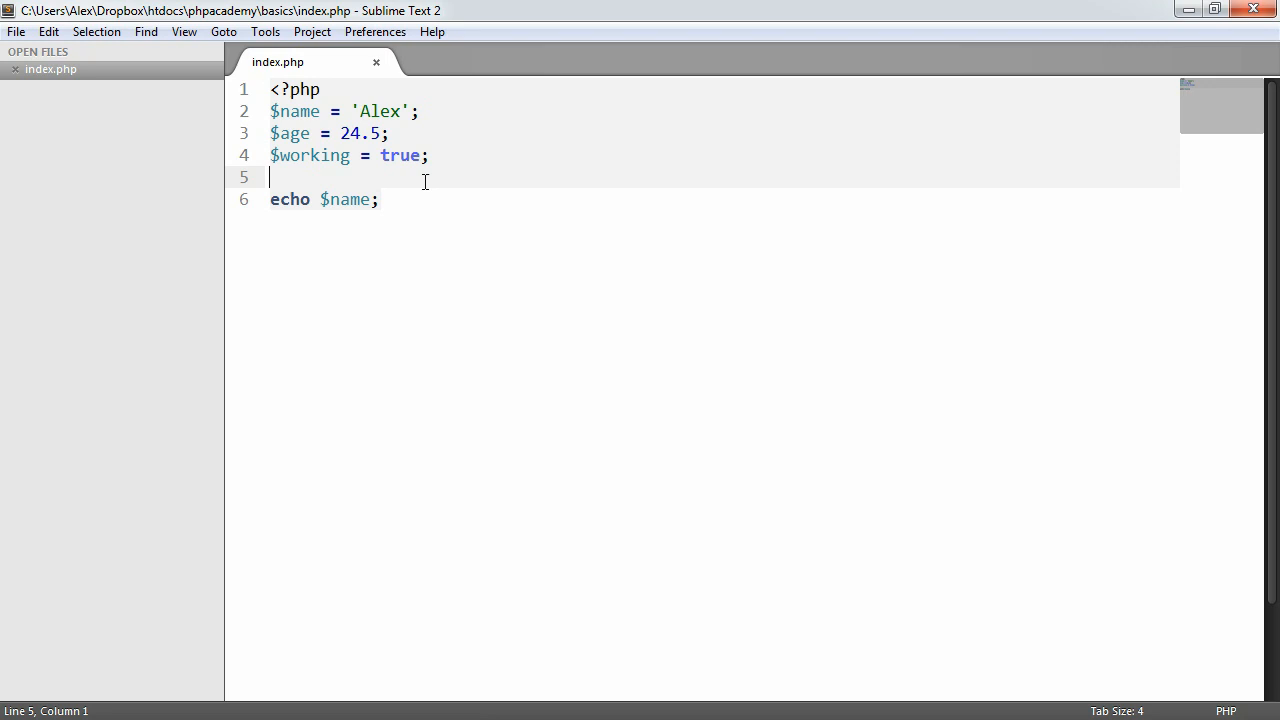
pyautogui.moveTo(450, 176)
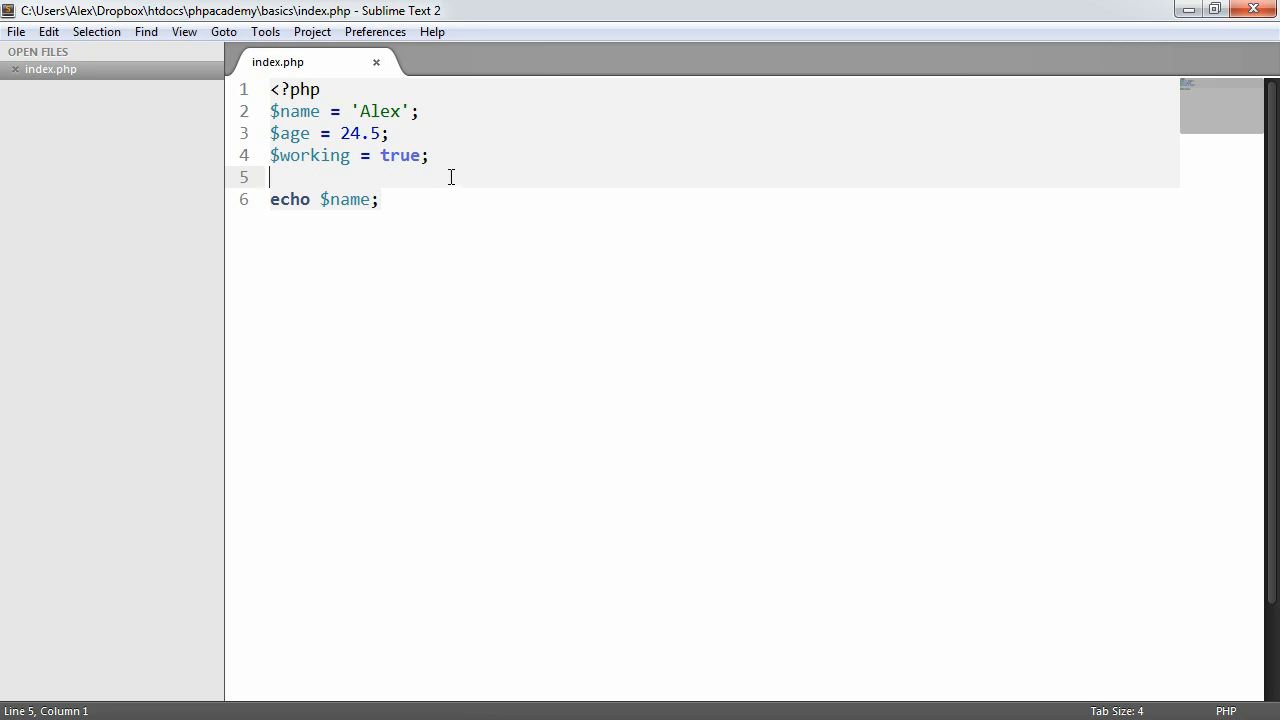
pyautogui.click(428, 156)
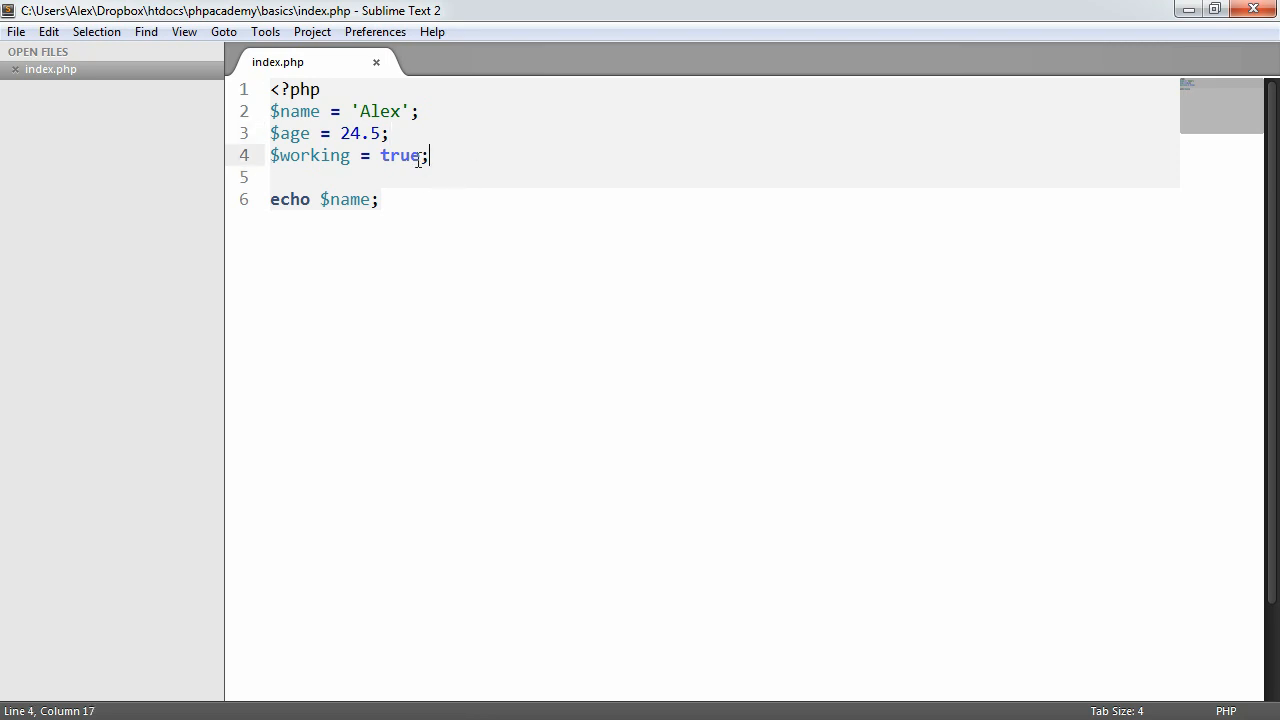
pyautogui.click(388, 132)
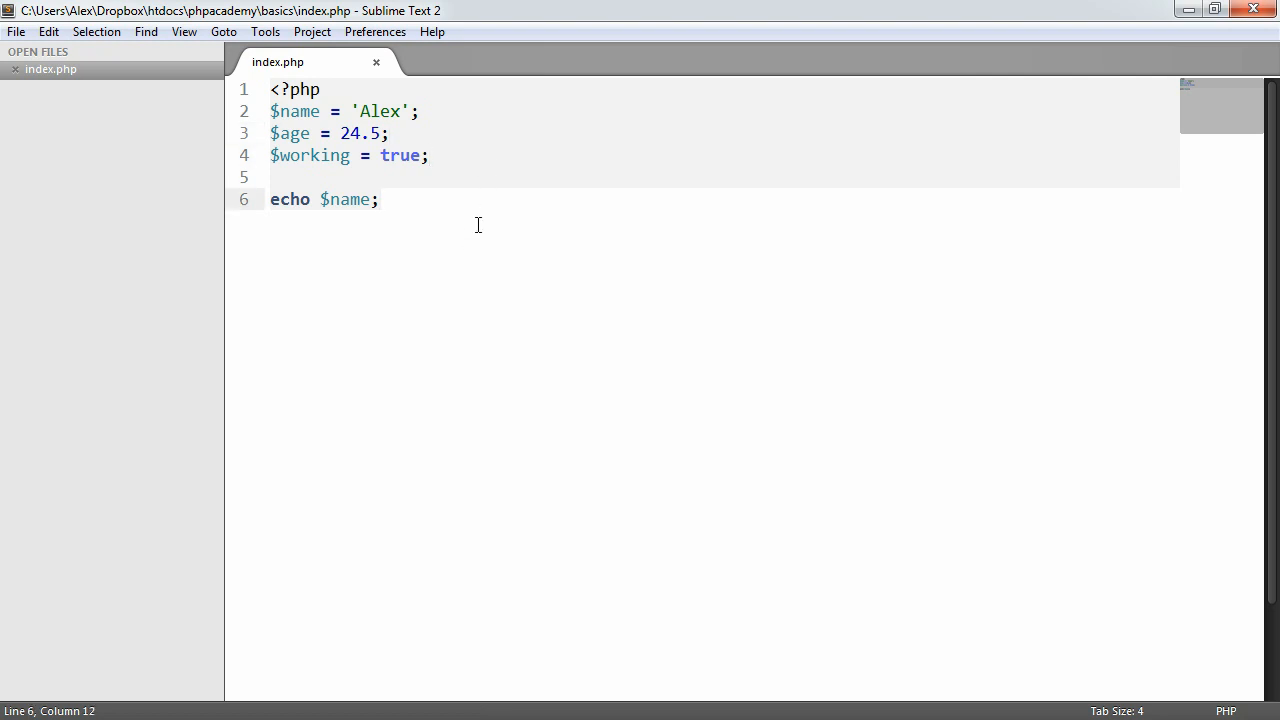
pyautogui.moveTo(256, 210)
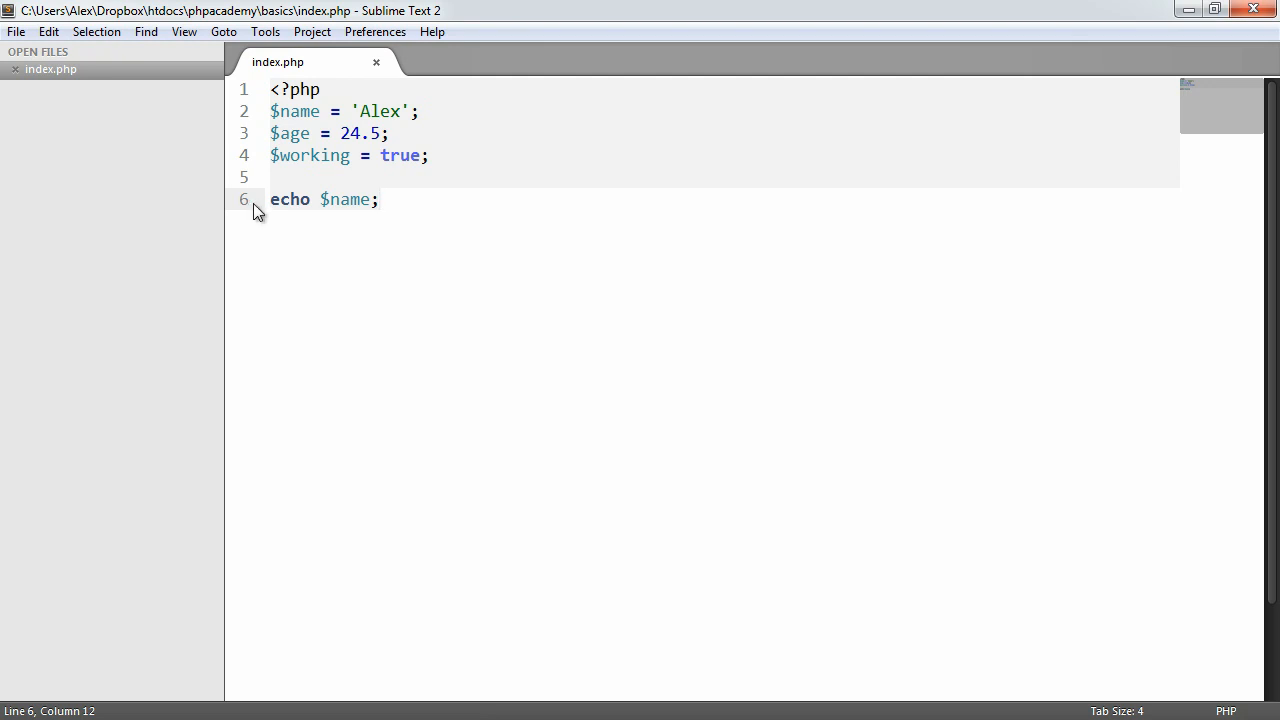
# Change the echo to $age and start a new line below the variable declarations.
pyautogui.doubleClick(346, 200)
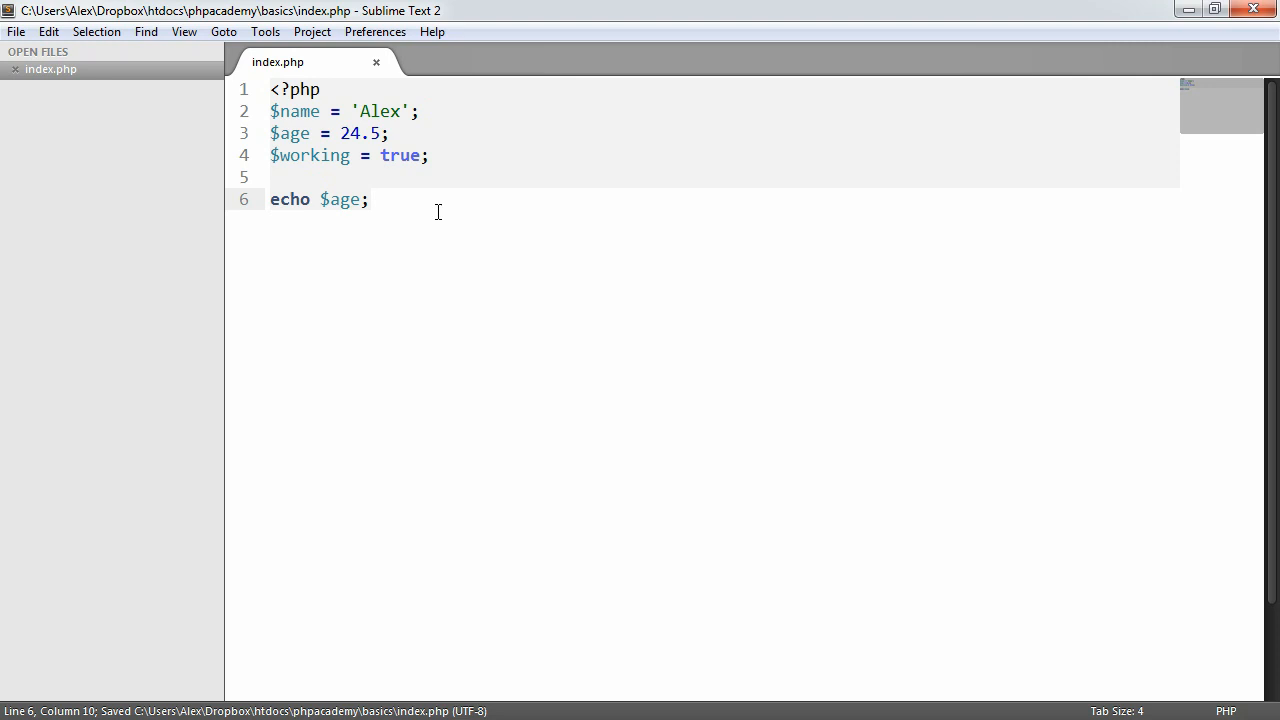
pyautogui.click(388, 132)
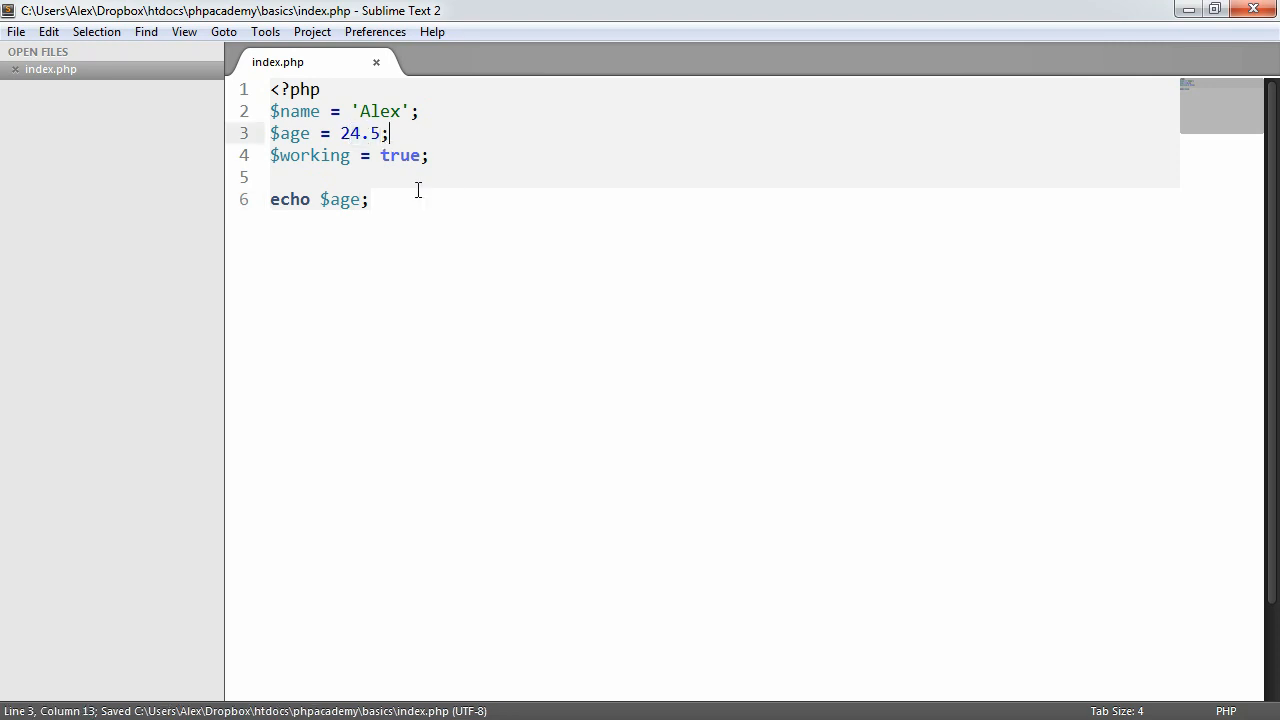
pyautogui.click(368, 200)
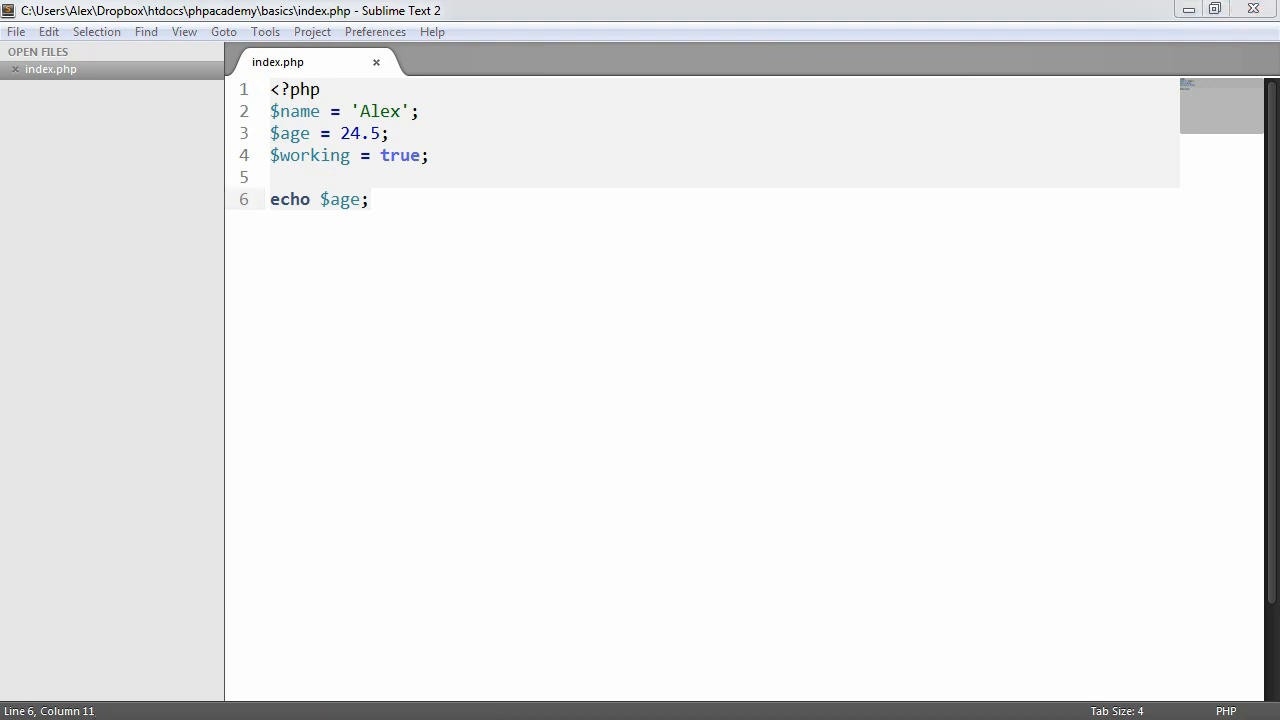
pyautogui.click(428, 156)
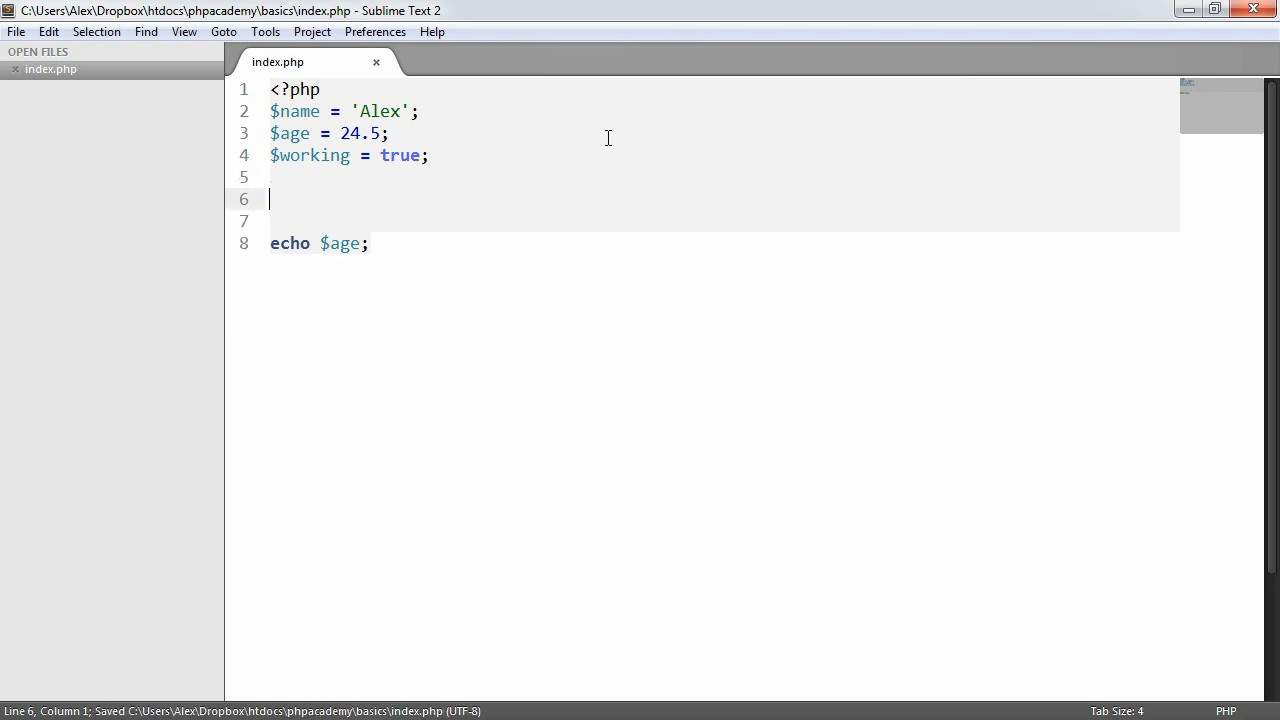
# Define $sentance = "My name is {$name} and my age is {$age}"; and echo $sentance.
pyautogui.write('$sentanmc')
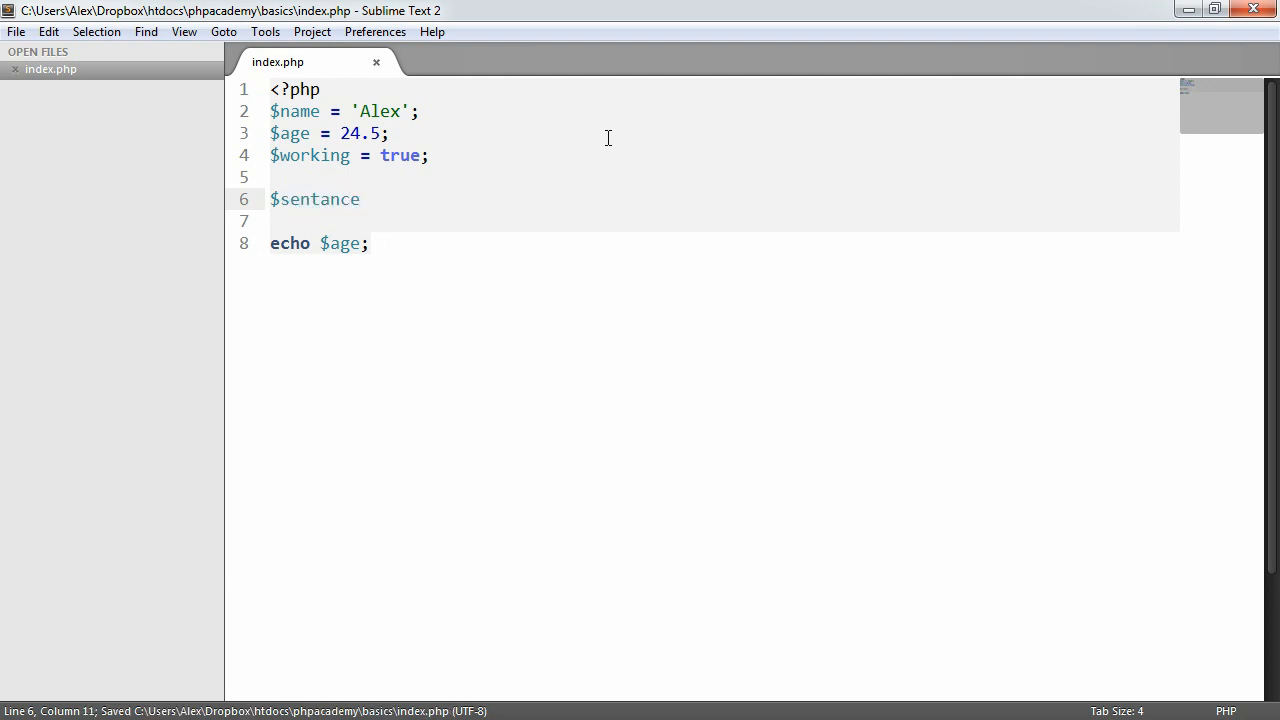
pyautogui.write('= "";')
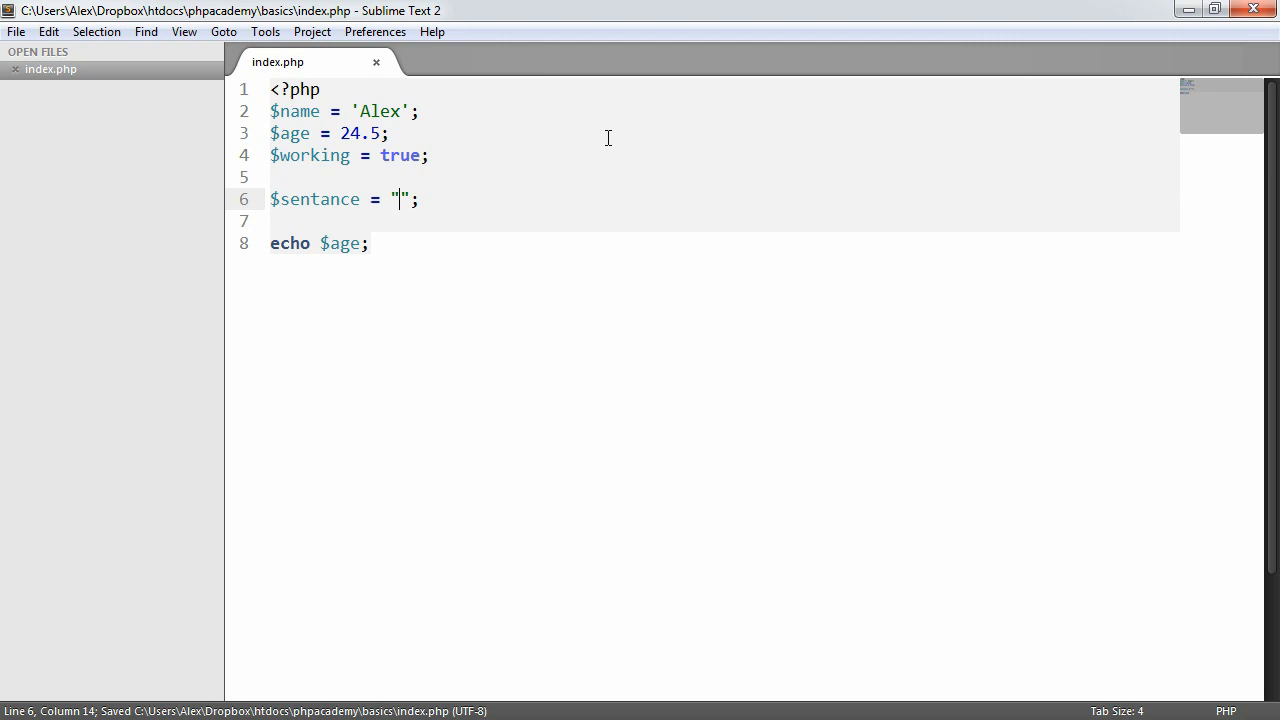
pyautogui.write('My name is')
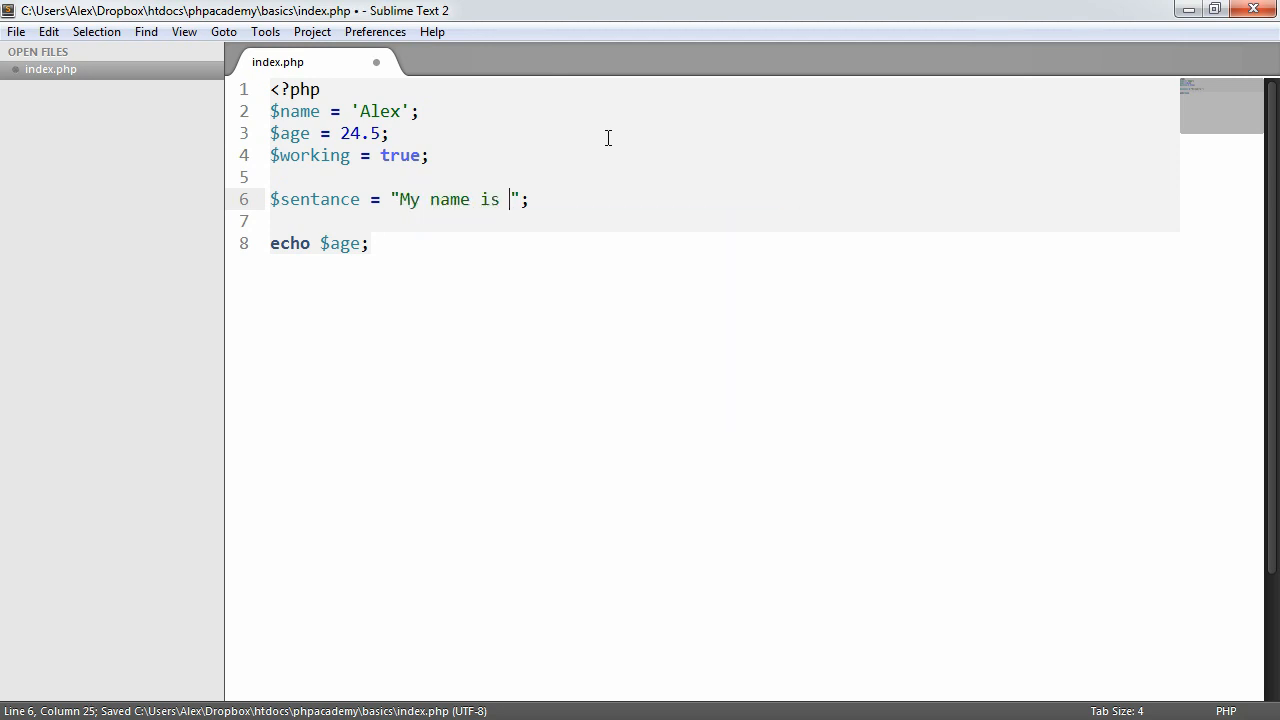
pyautogui.write('{$n}')
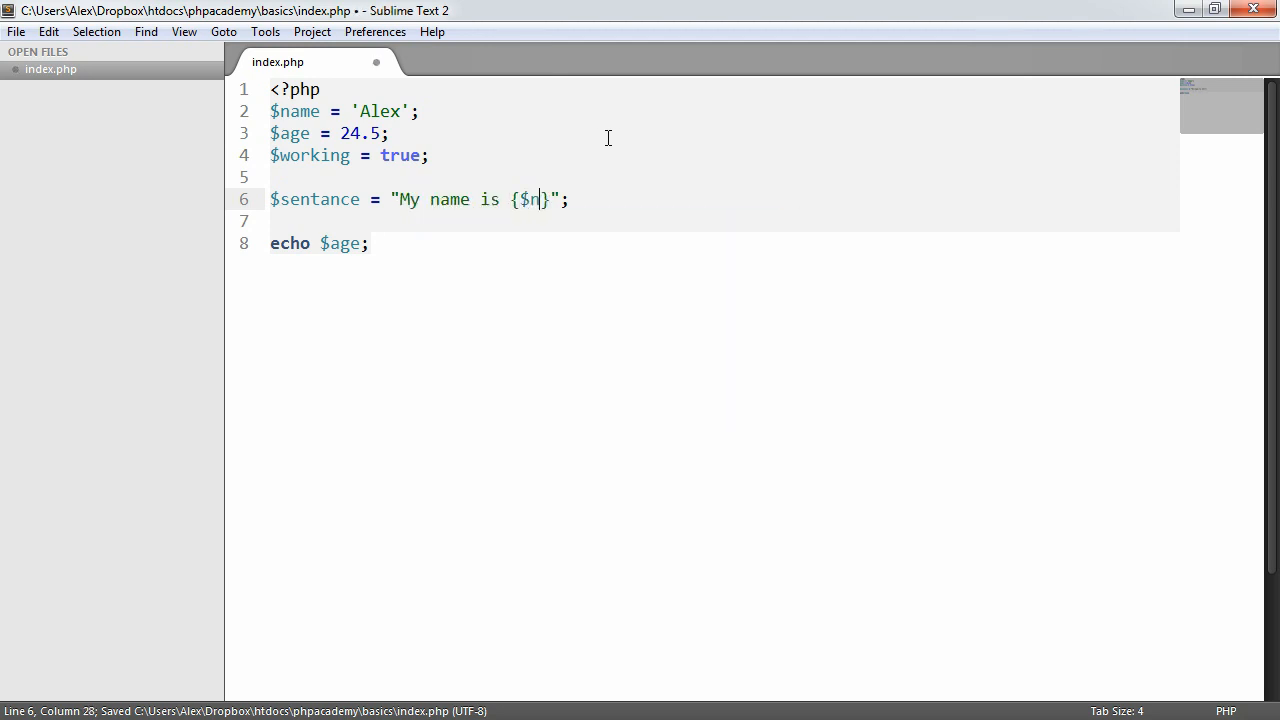
pyautogui.write('ame} and my age')
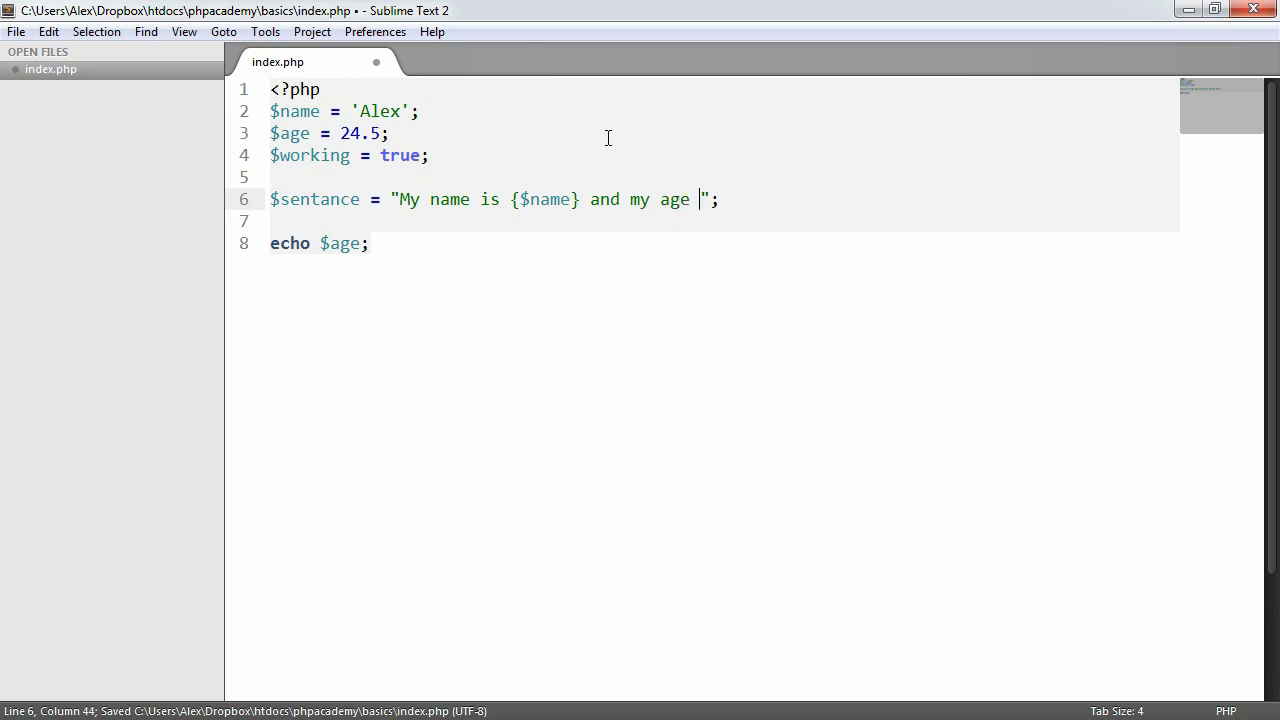
pyautogui.write('is {$}')
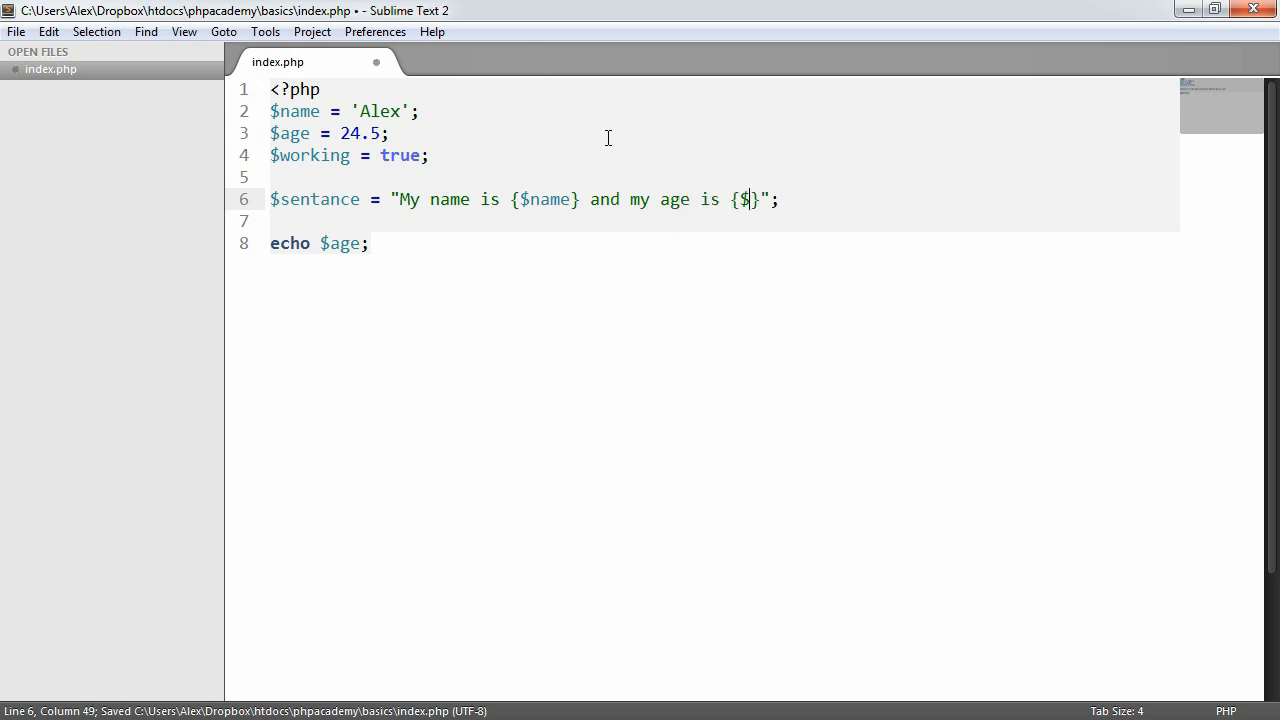
pyautogui.write('age')
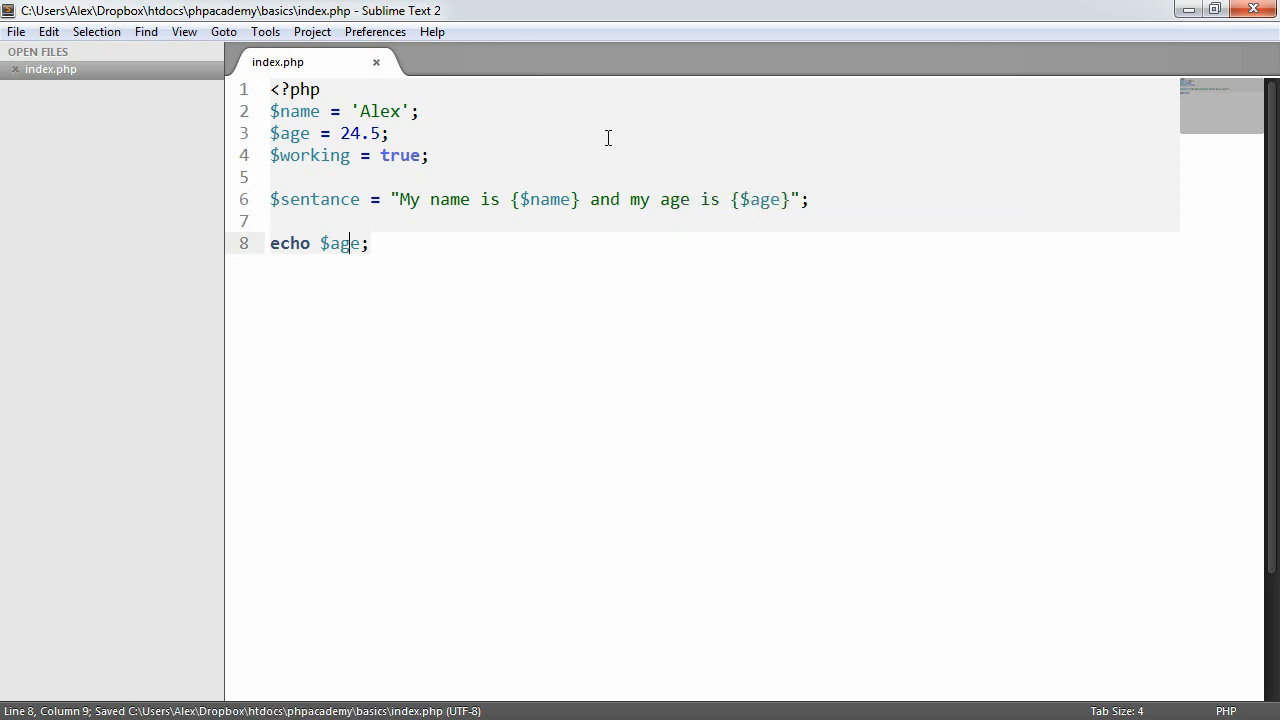
pyautogui.doubleClick(316, 200)
pyautogui.write('sentanc')
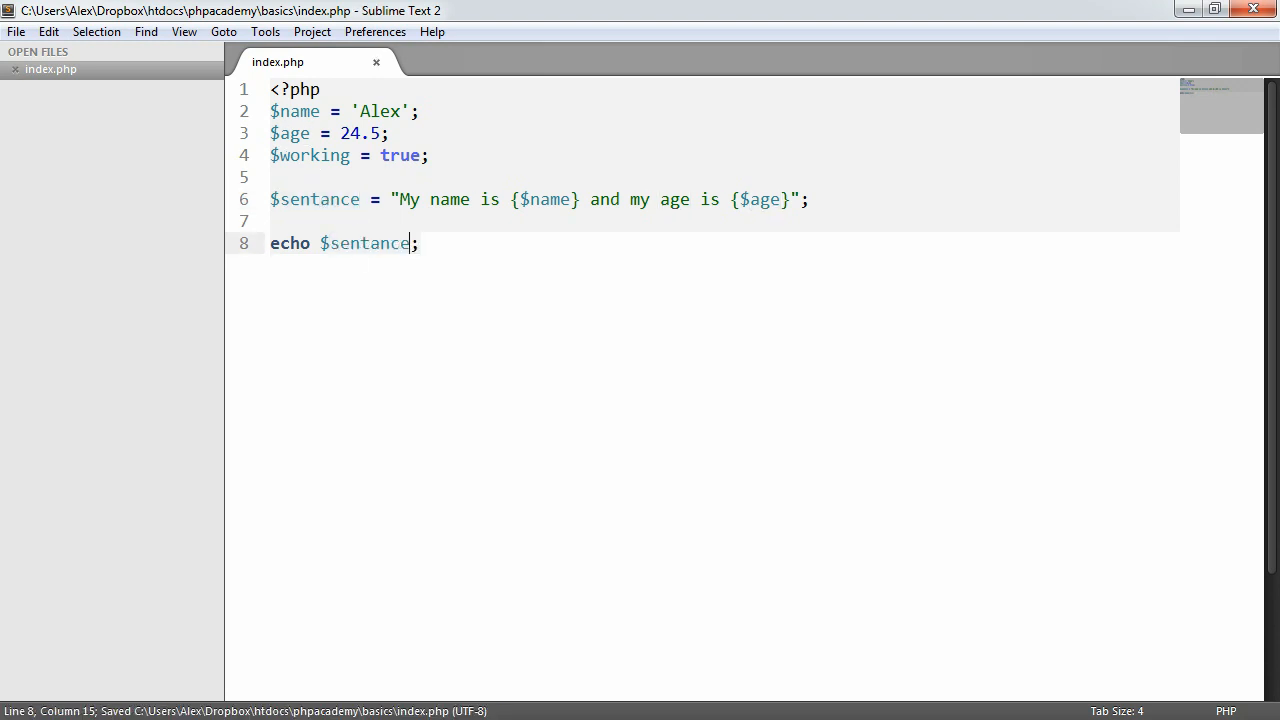
pyautogui.click(808, 200)
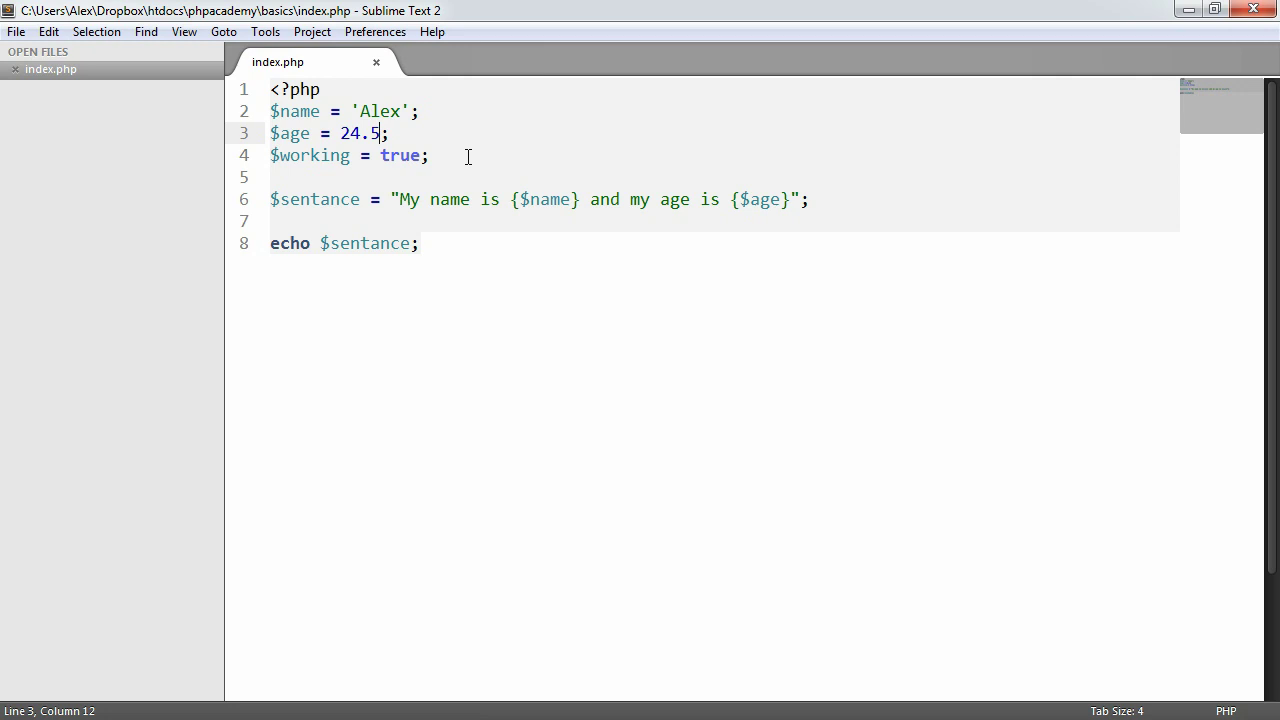
# Cast $age with (string) before 24.5 and echo $age instead of $sentance.
pyautogui.click(428, 156)
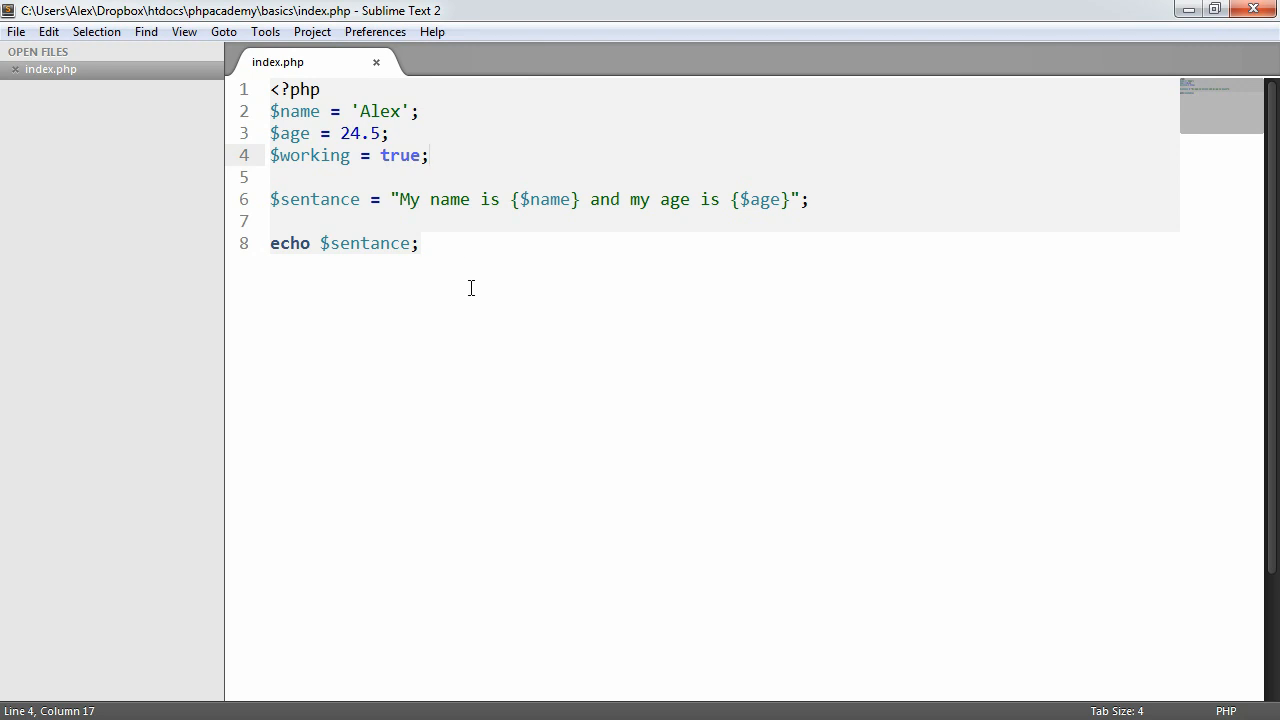
pyautogui.moveTo(364, 132)
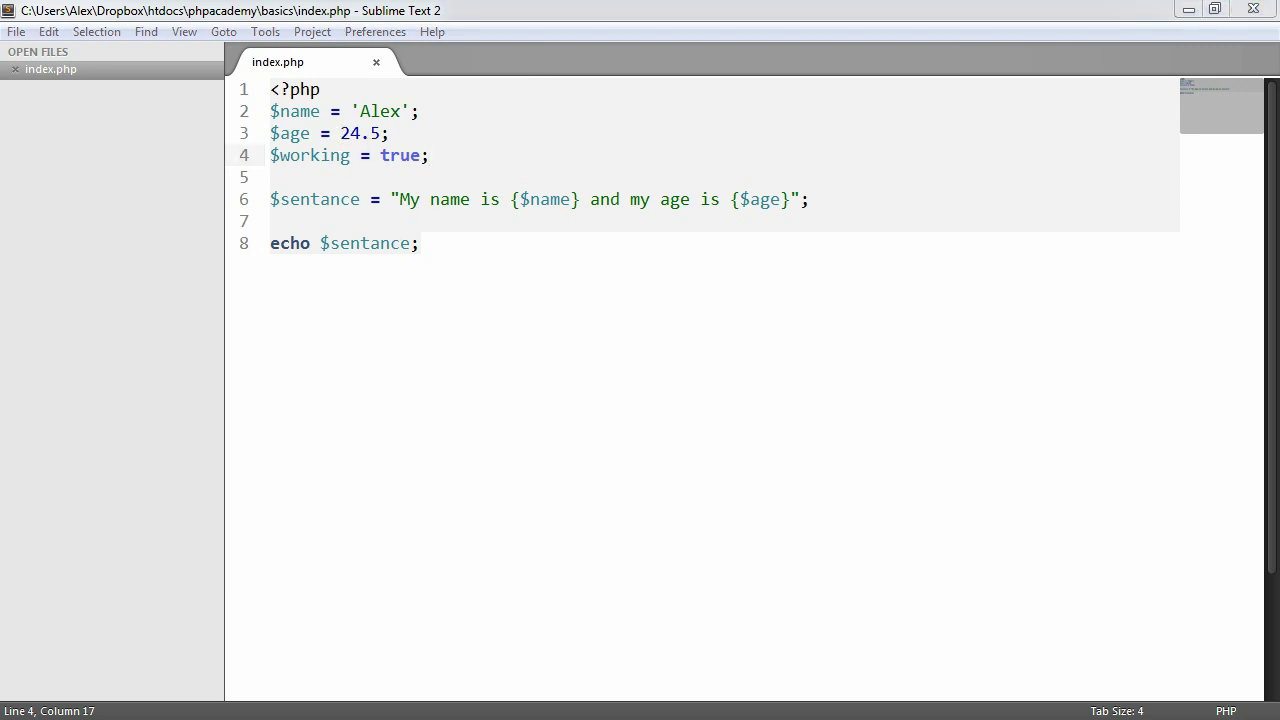
pyautogui.click(340, 132)
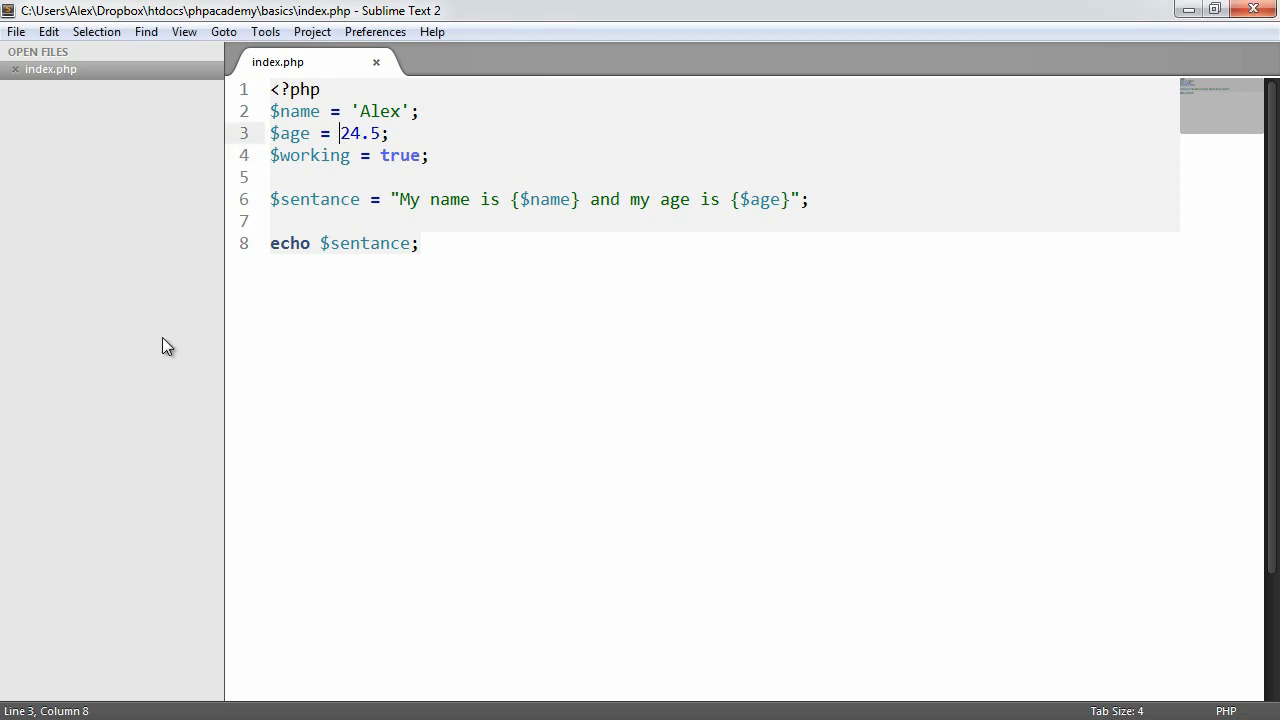
pyautogui.write('(string')
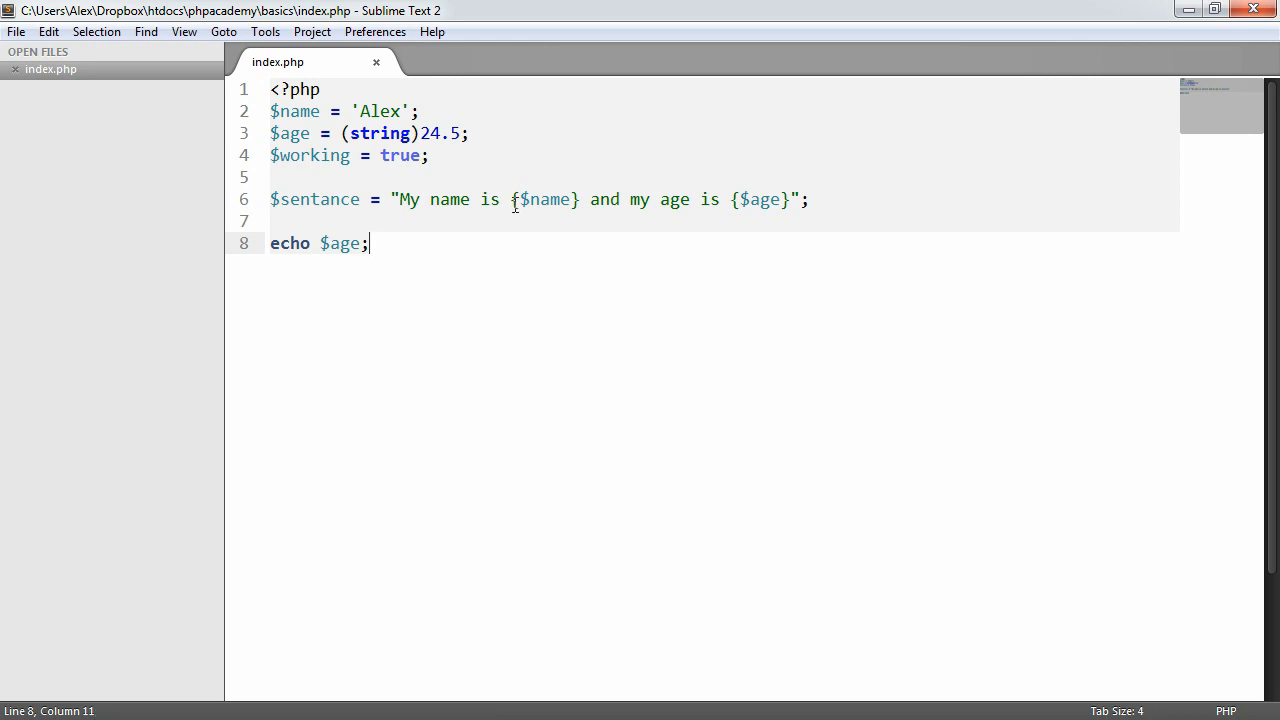
pyautogui.moveTo(456, 256)
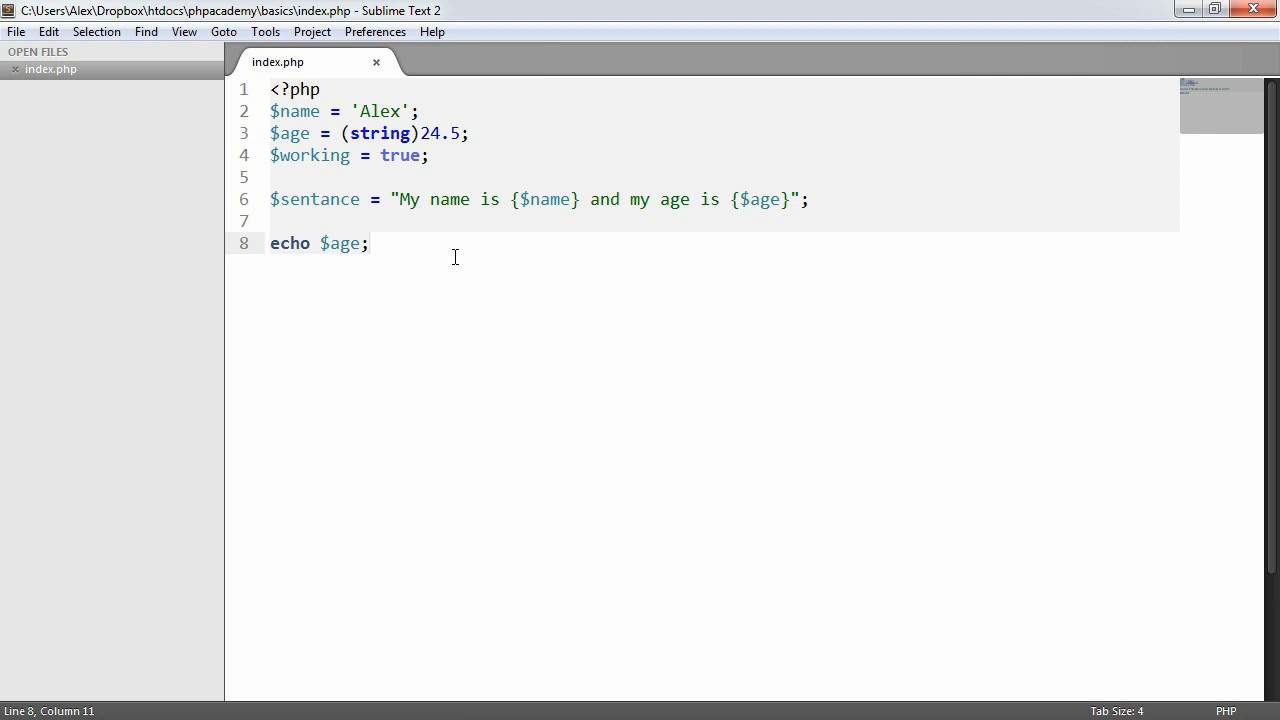
pyautogui.moveTo(404, 256)
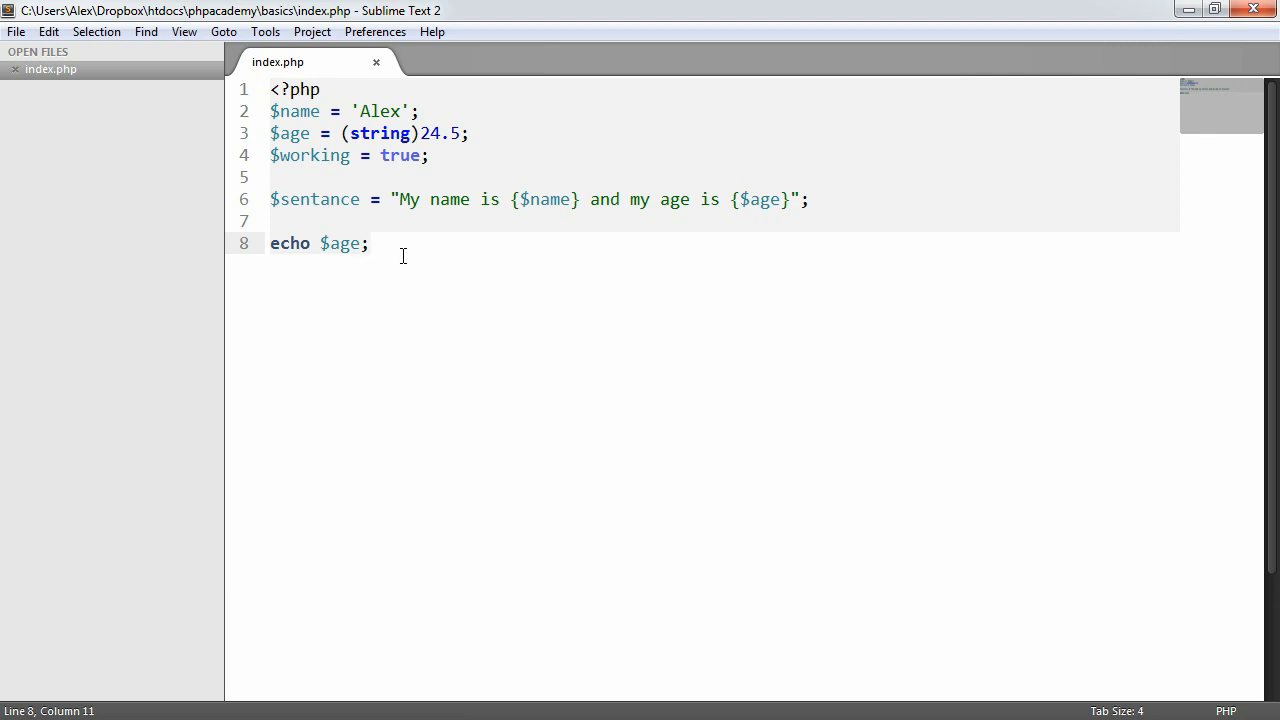
pyautogui.moveTo(396, 252)
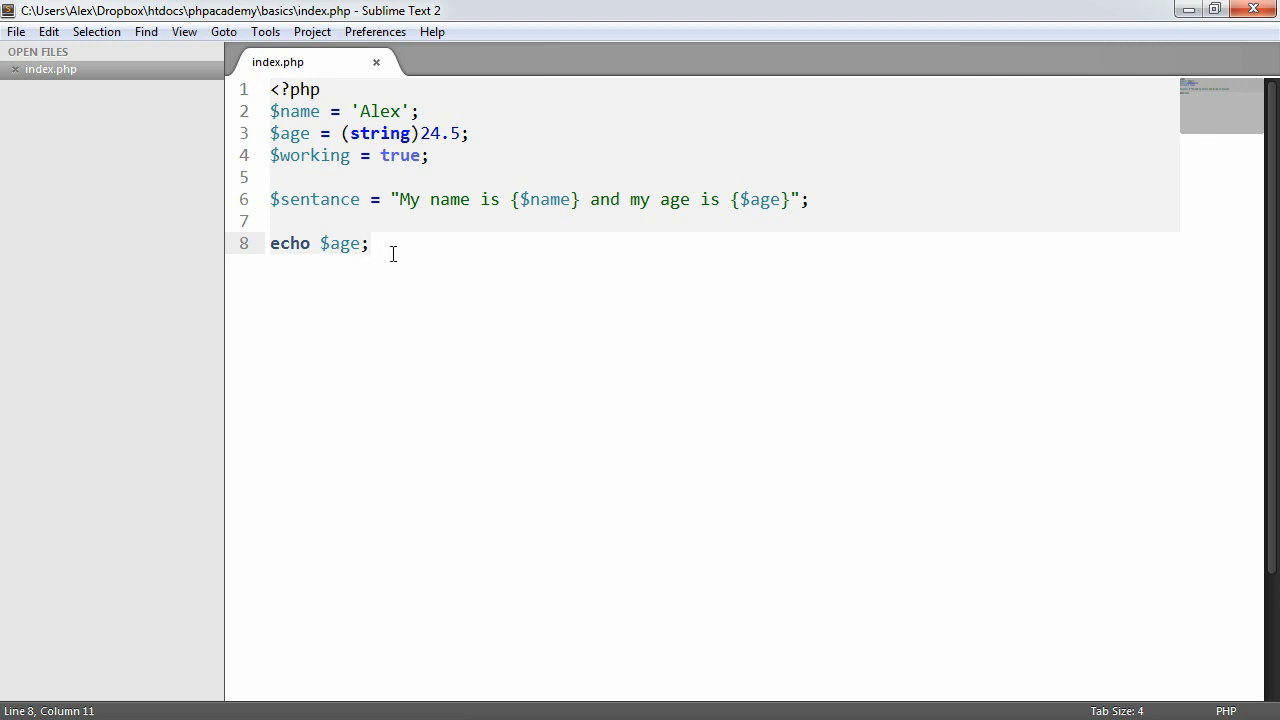
# Delete the name, working and sentence lines and replace echo with var_dump($age);.
pyautogui.click(396, 132)
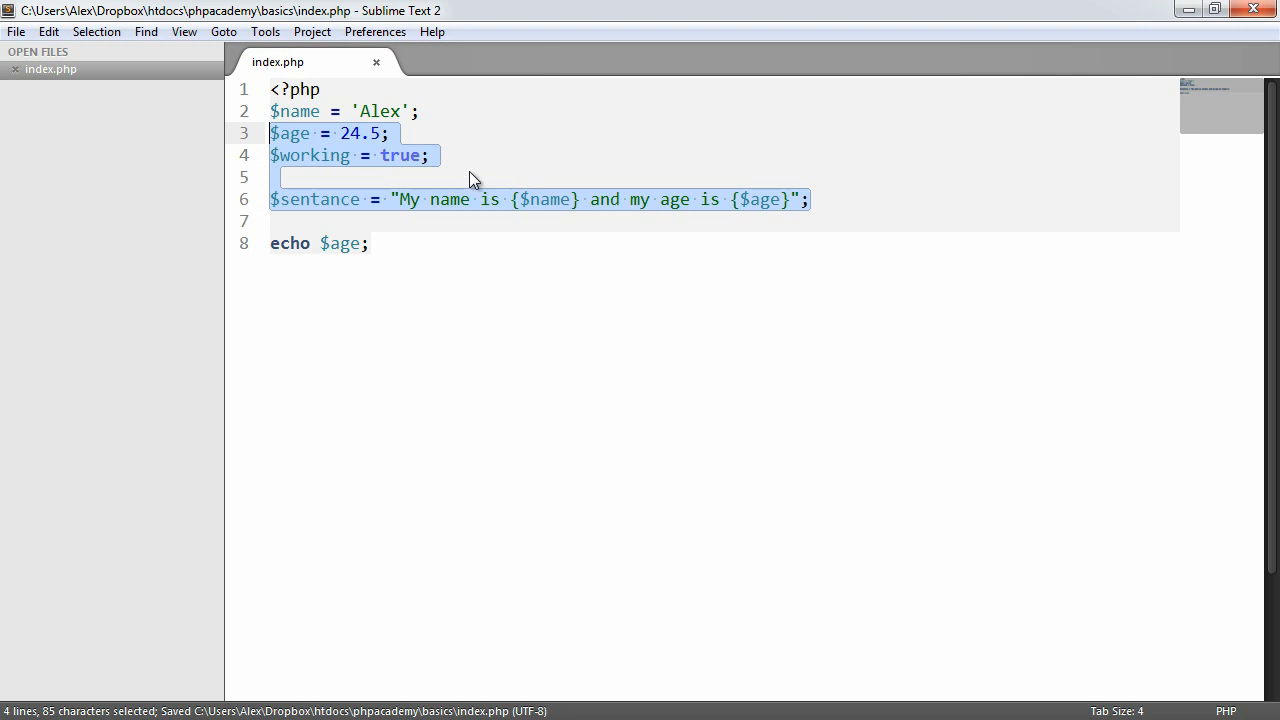
pyautogui.press('Delete')
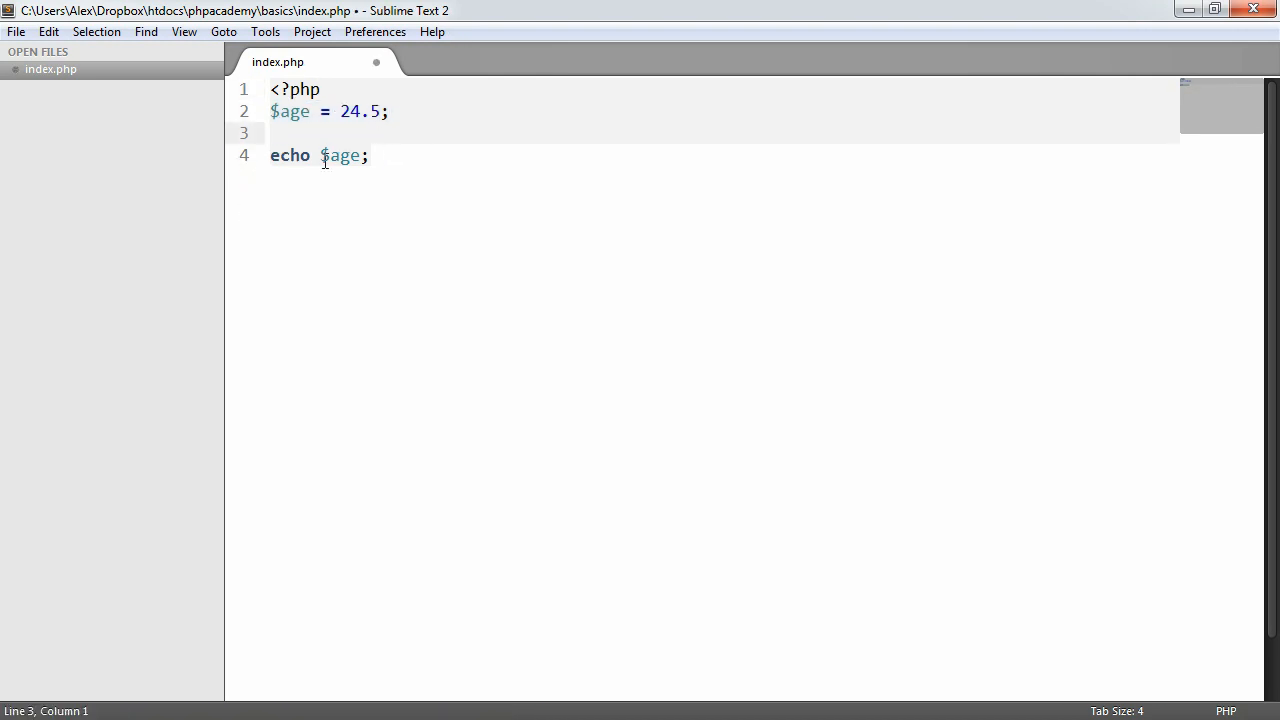
pyautogui.write('var_dump(')
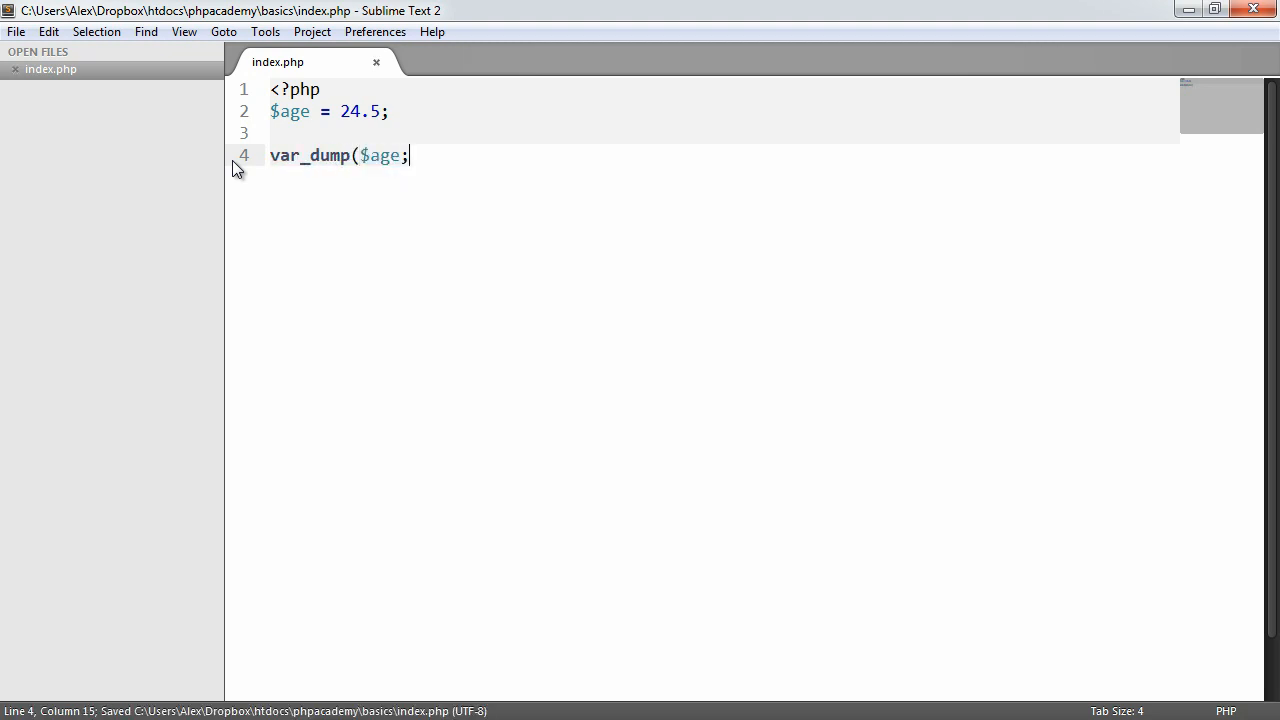
pyautogui.write(')')
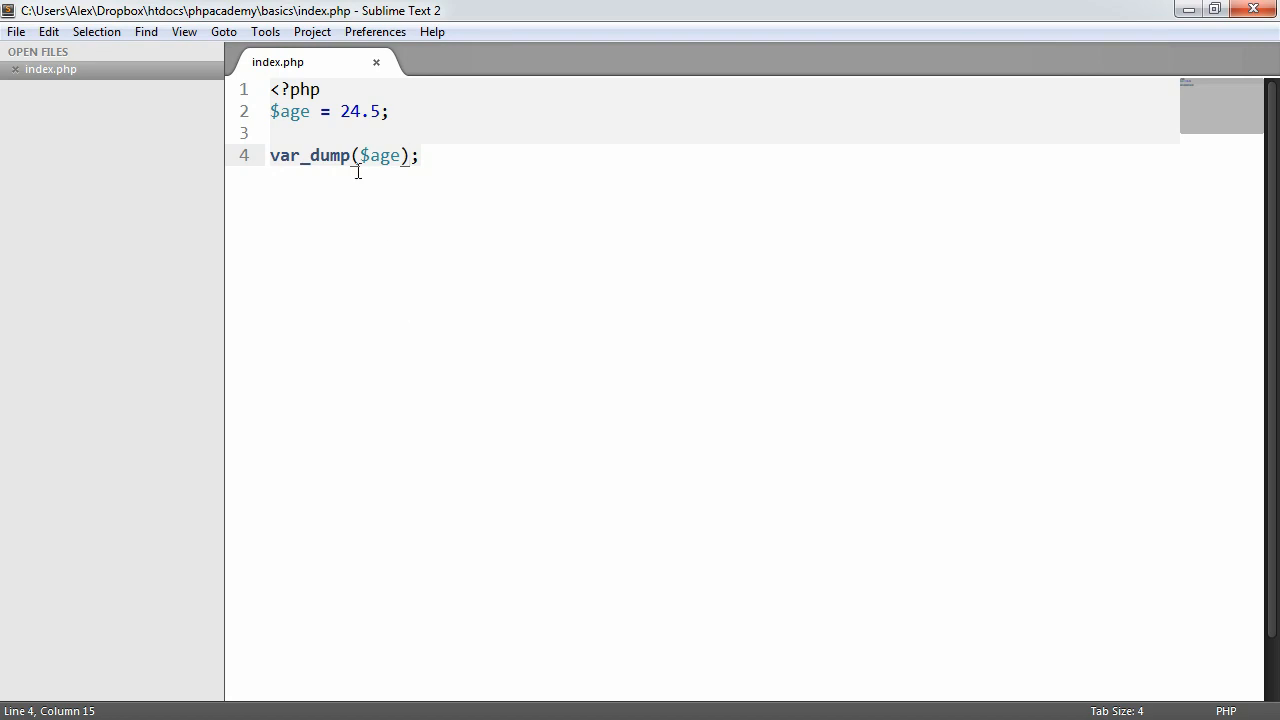
# Try (string) and (bool) casts on $age, set it to (bool)0 and save.
pyautogui.write('()')
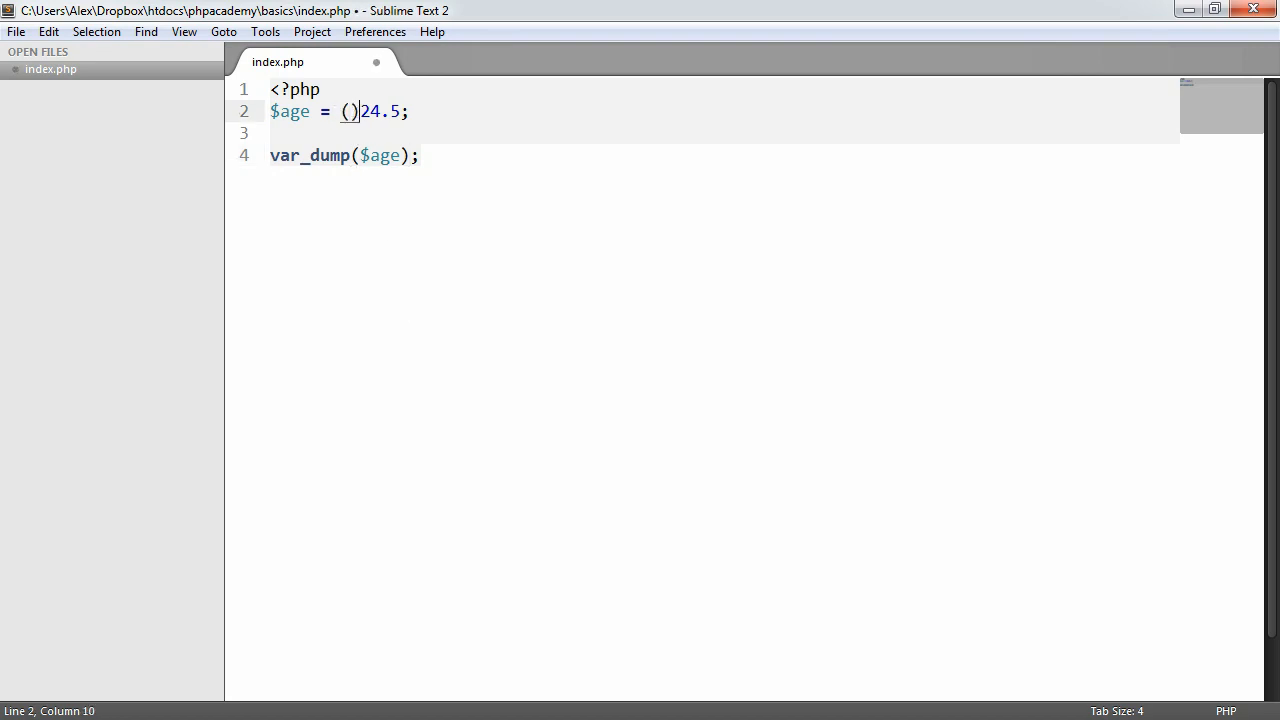
pyautogui.write('string')
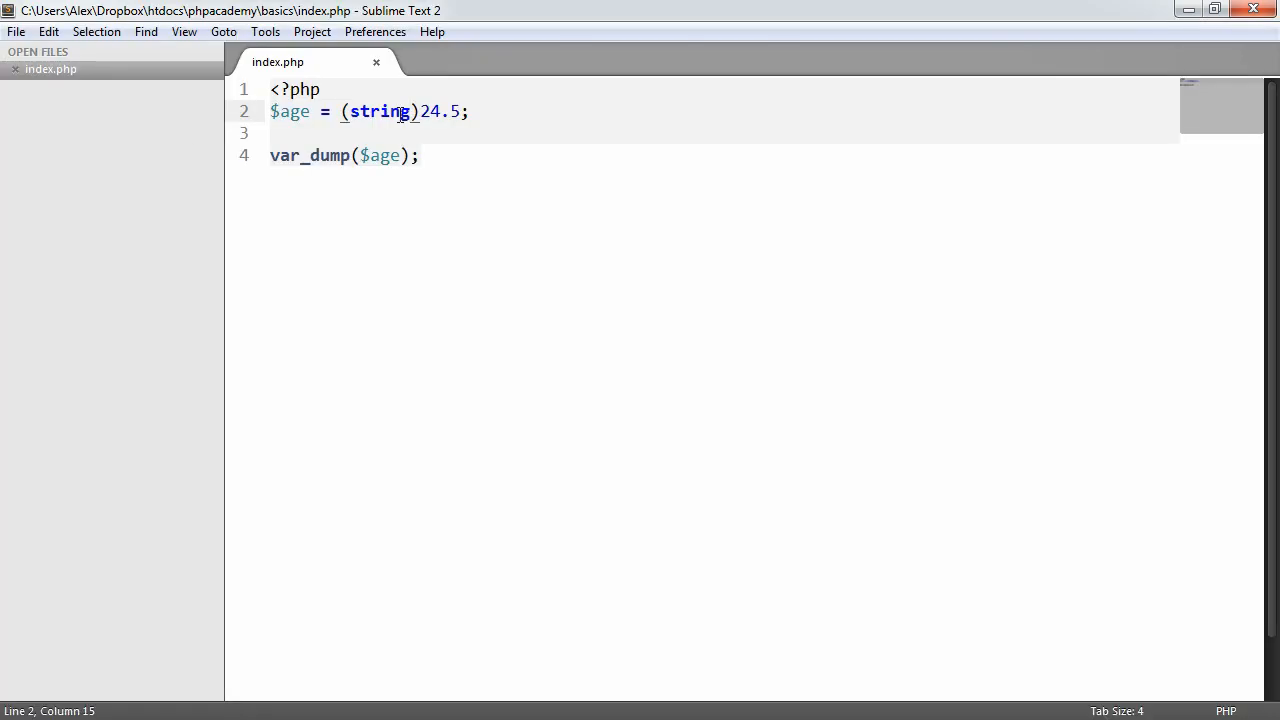
pyautogui.write('bool')
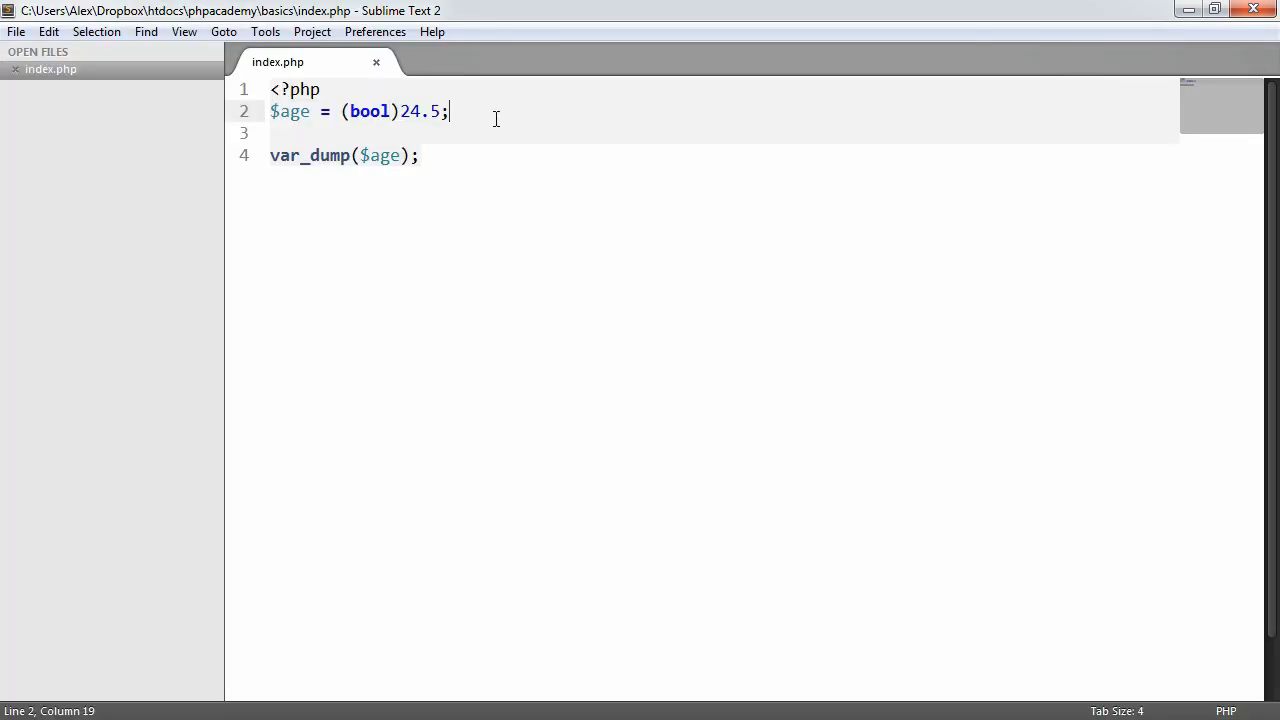
pyautogui.press('BackSpace')
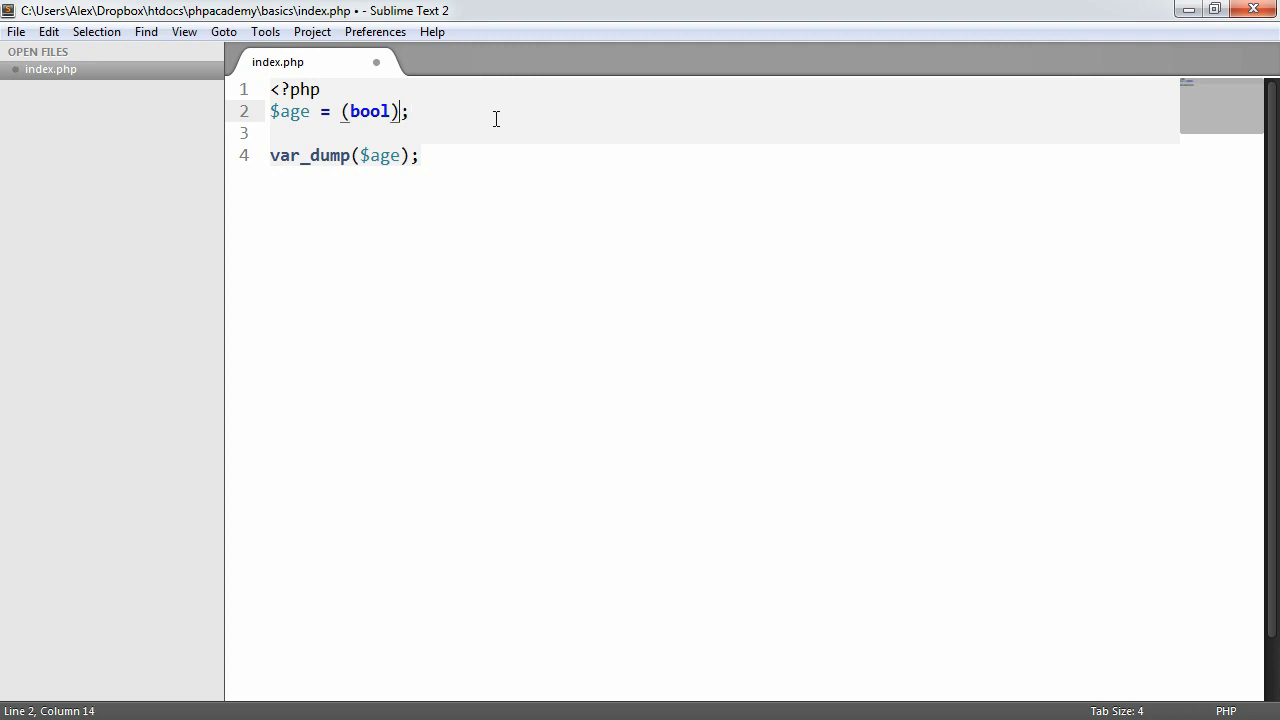
pyautogui.write('0')
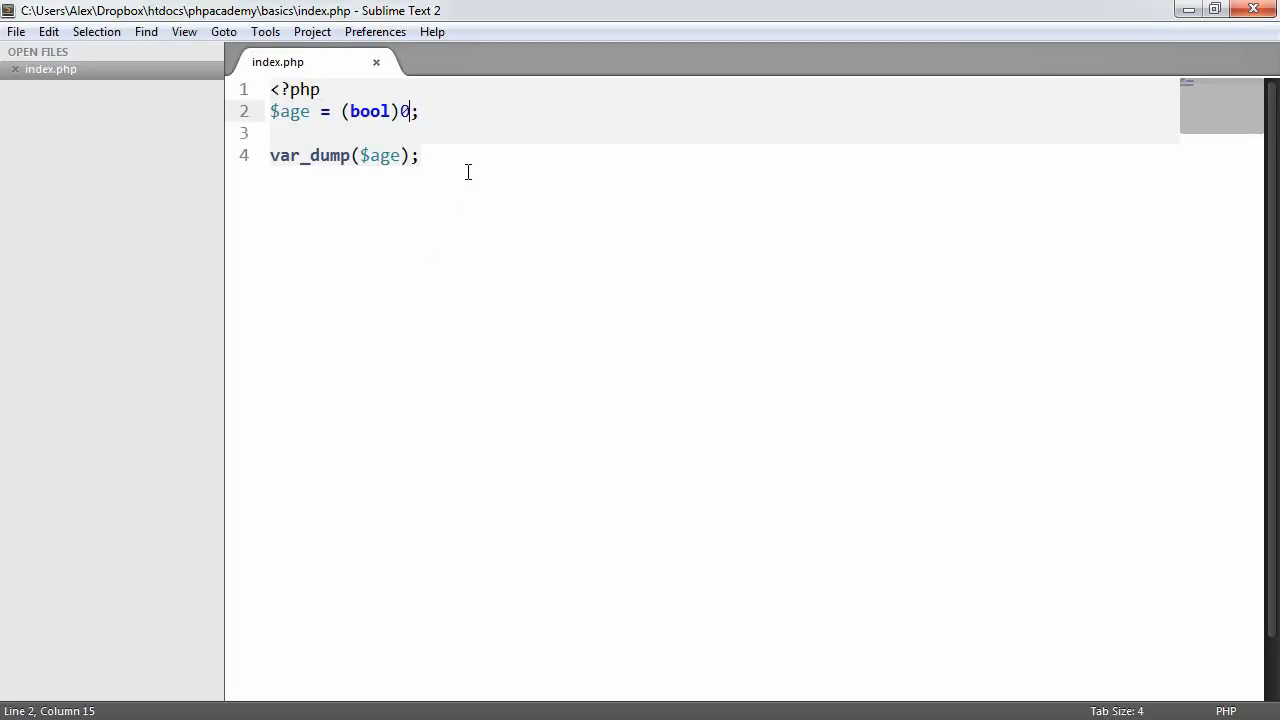
pyautogui.press('ctrl+s')
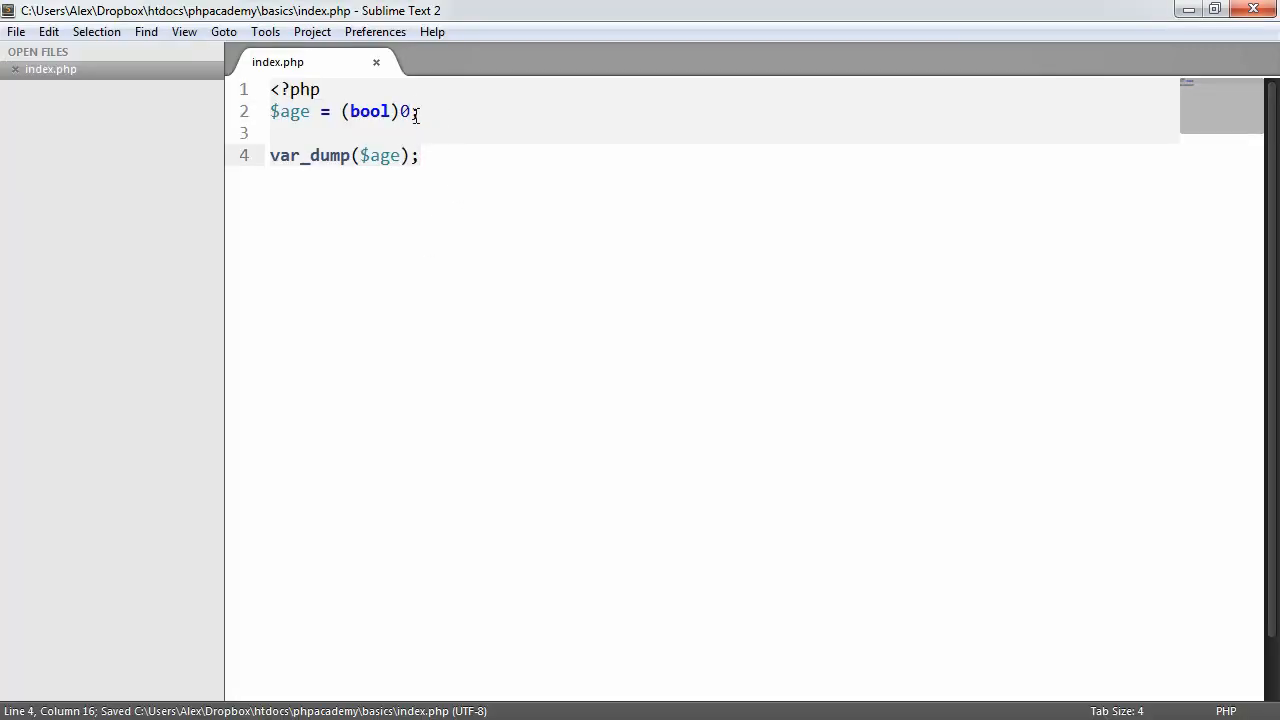
pyautogui.click(420, 112)
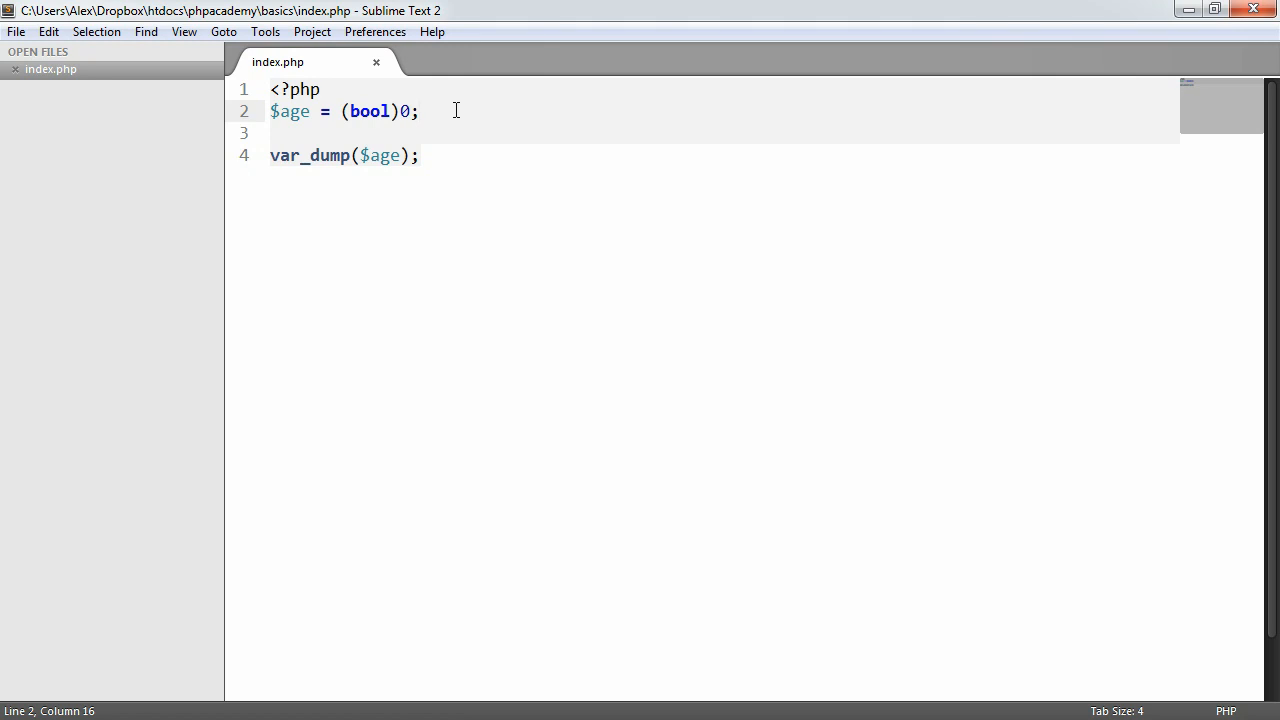
# Undo back to the $name, $age = 24.5, $working, $sentance version with echo $age and save.
pyautogui.press('ctrl+s')
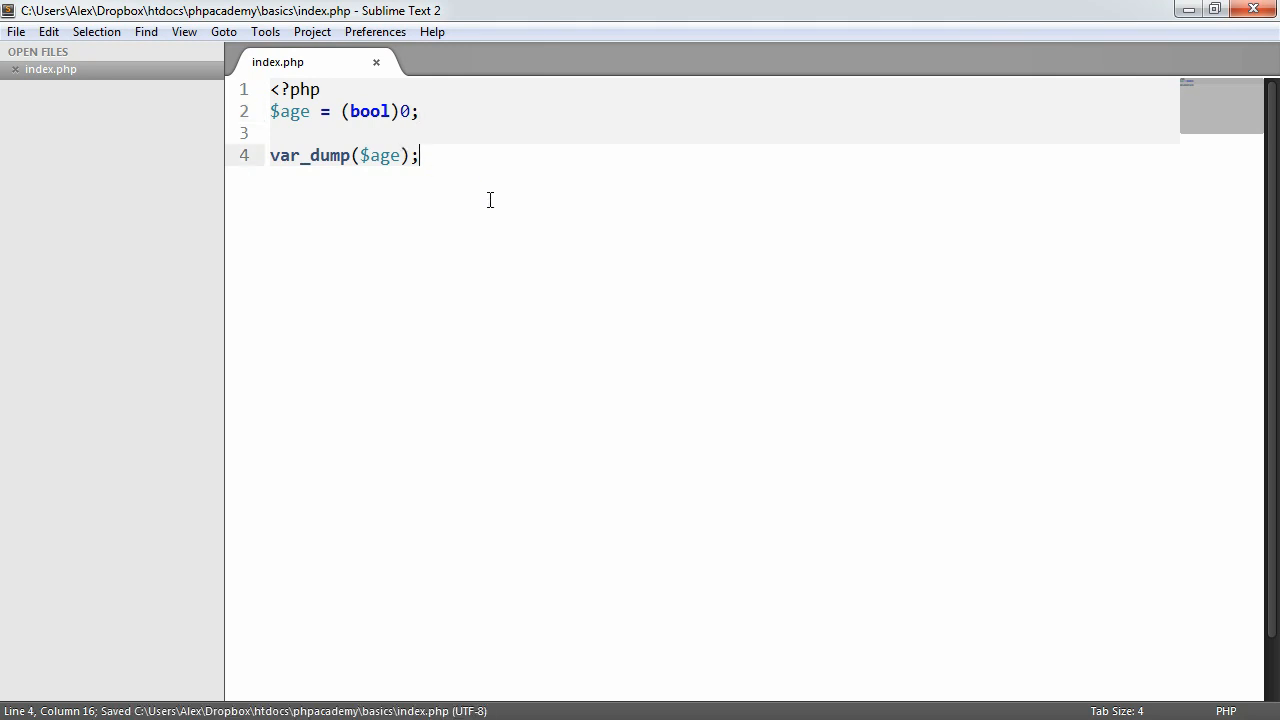
pyautogui.moveTo(492, 206)
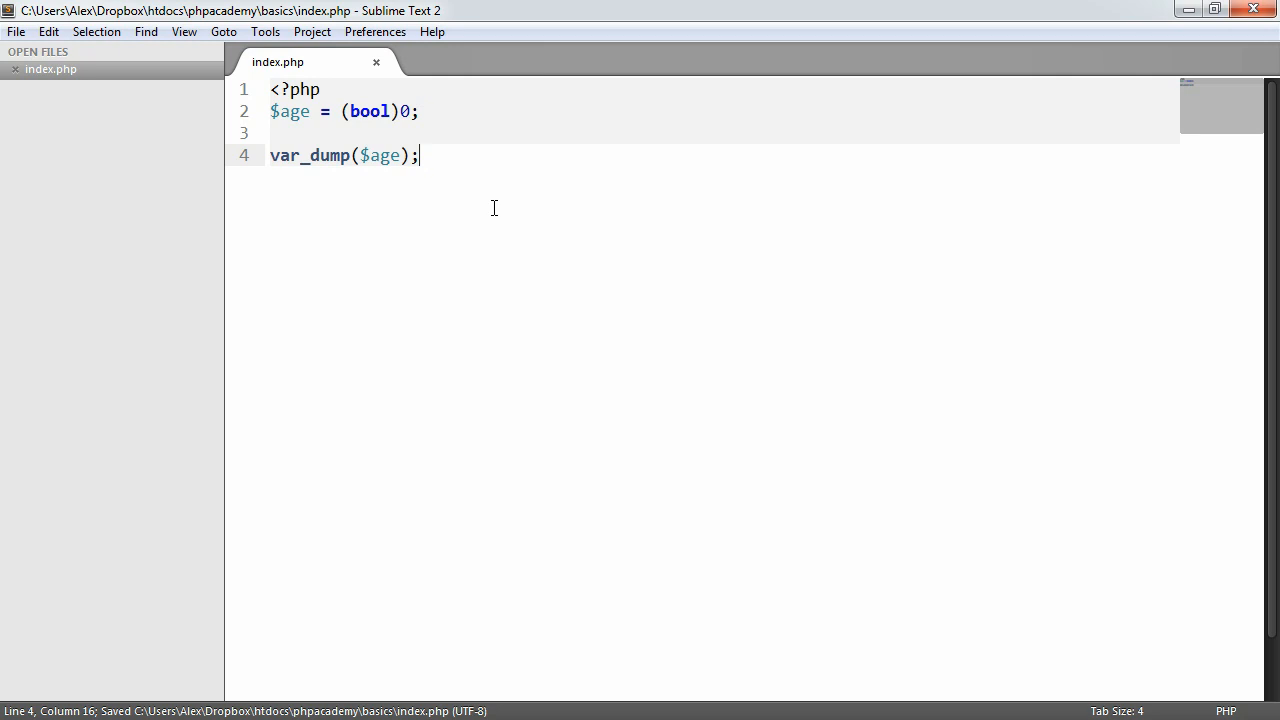
pyautogui.moveTo(528, 208)
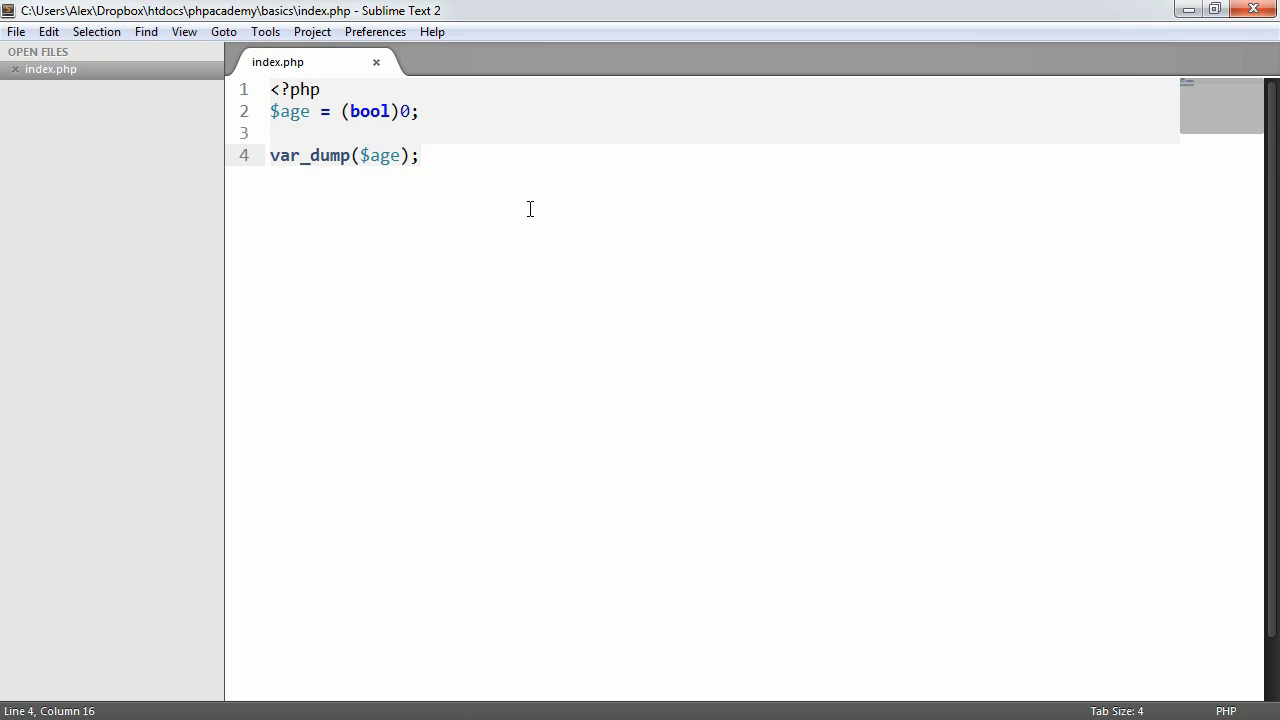
pyautogui.moveTo(448, 116)
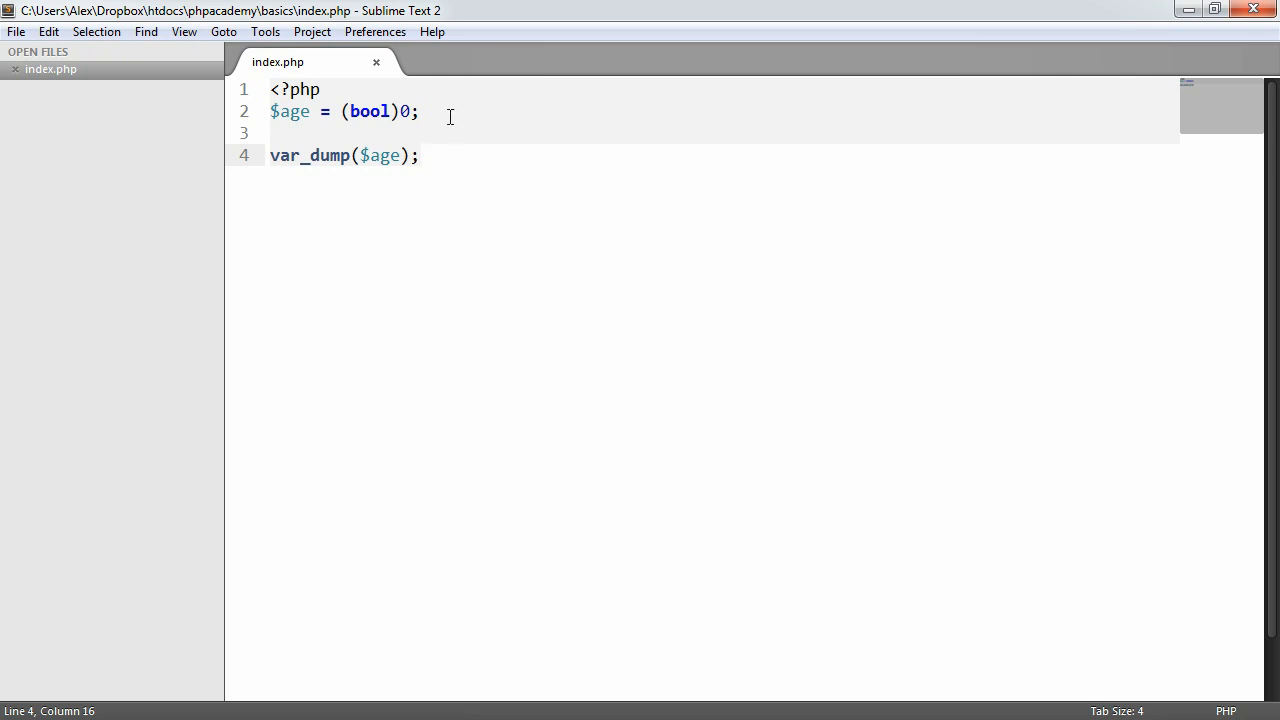
pyautogui.moveTo(472, 164)
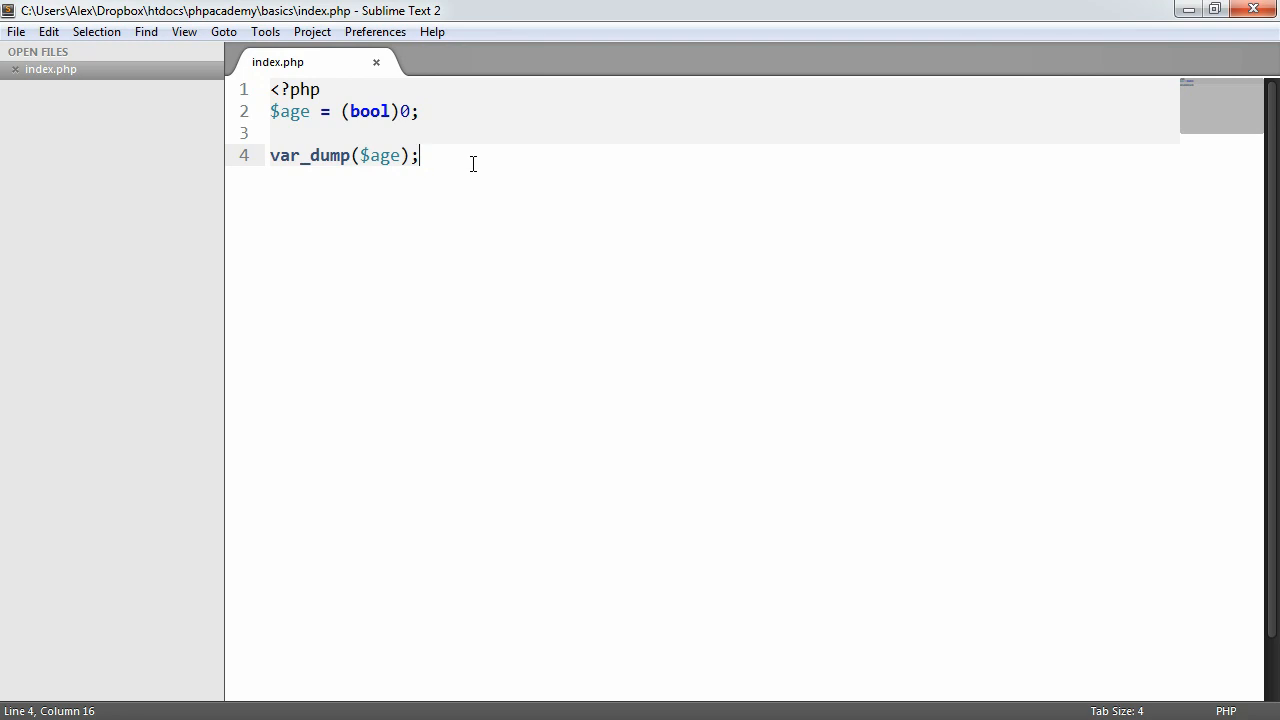
pyautogui.moveTo(448, 188)
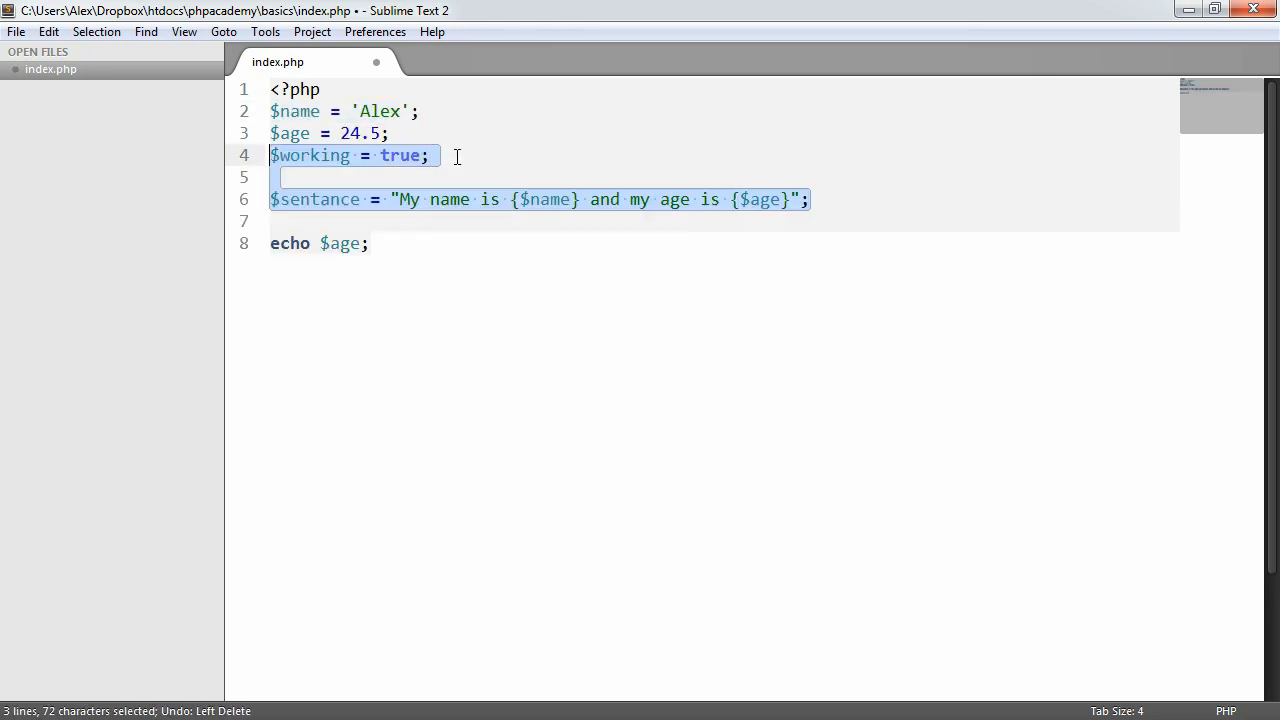
pyautogui.press('ctrl+s')
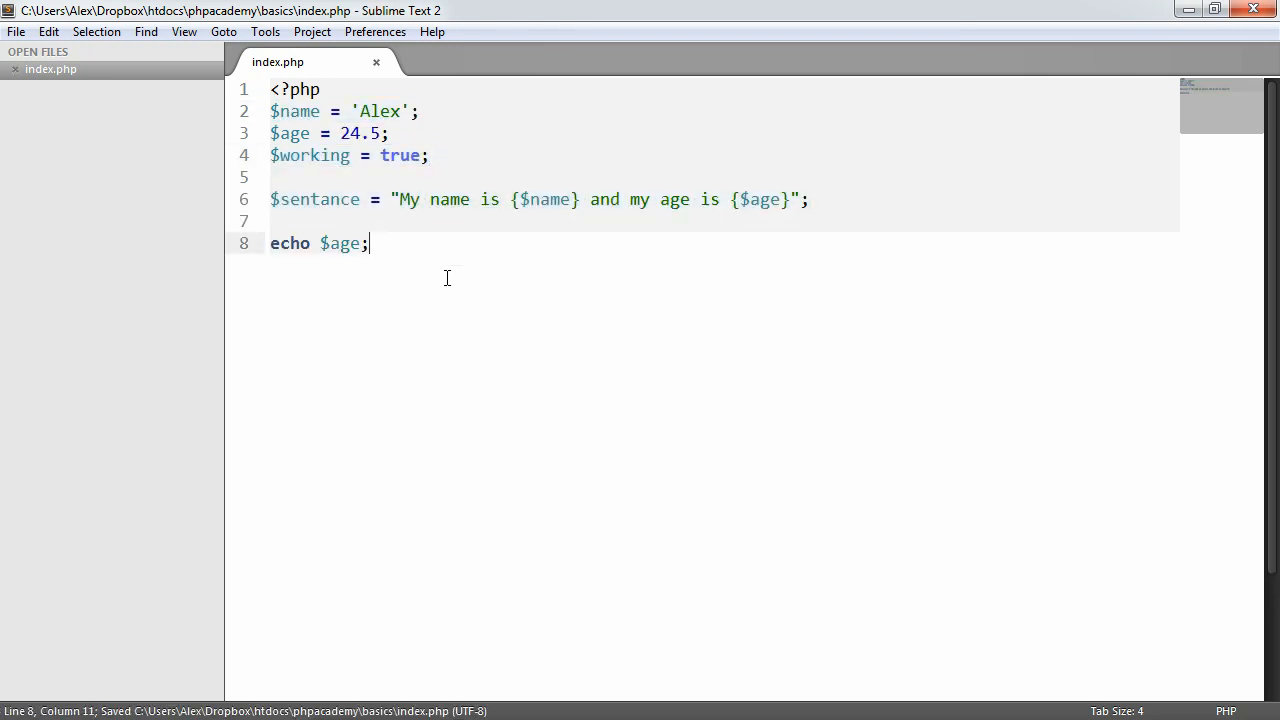